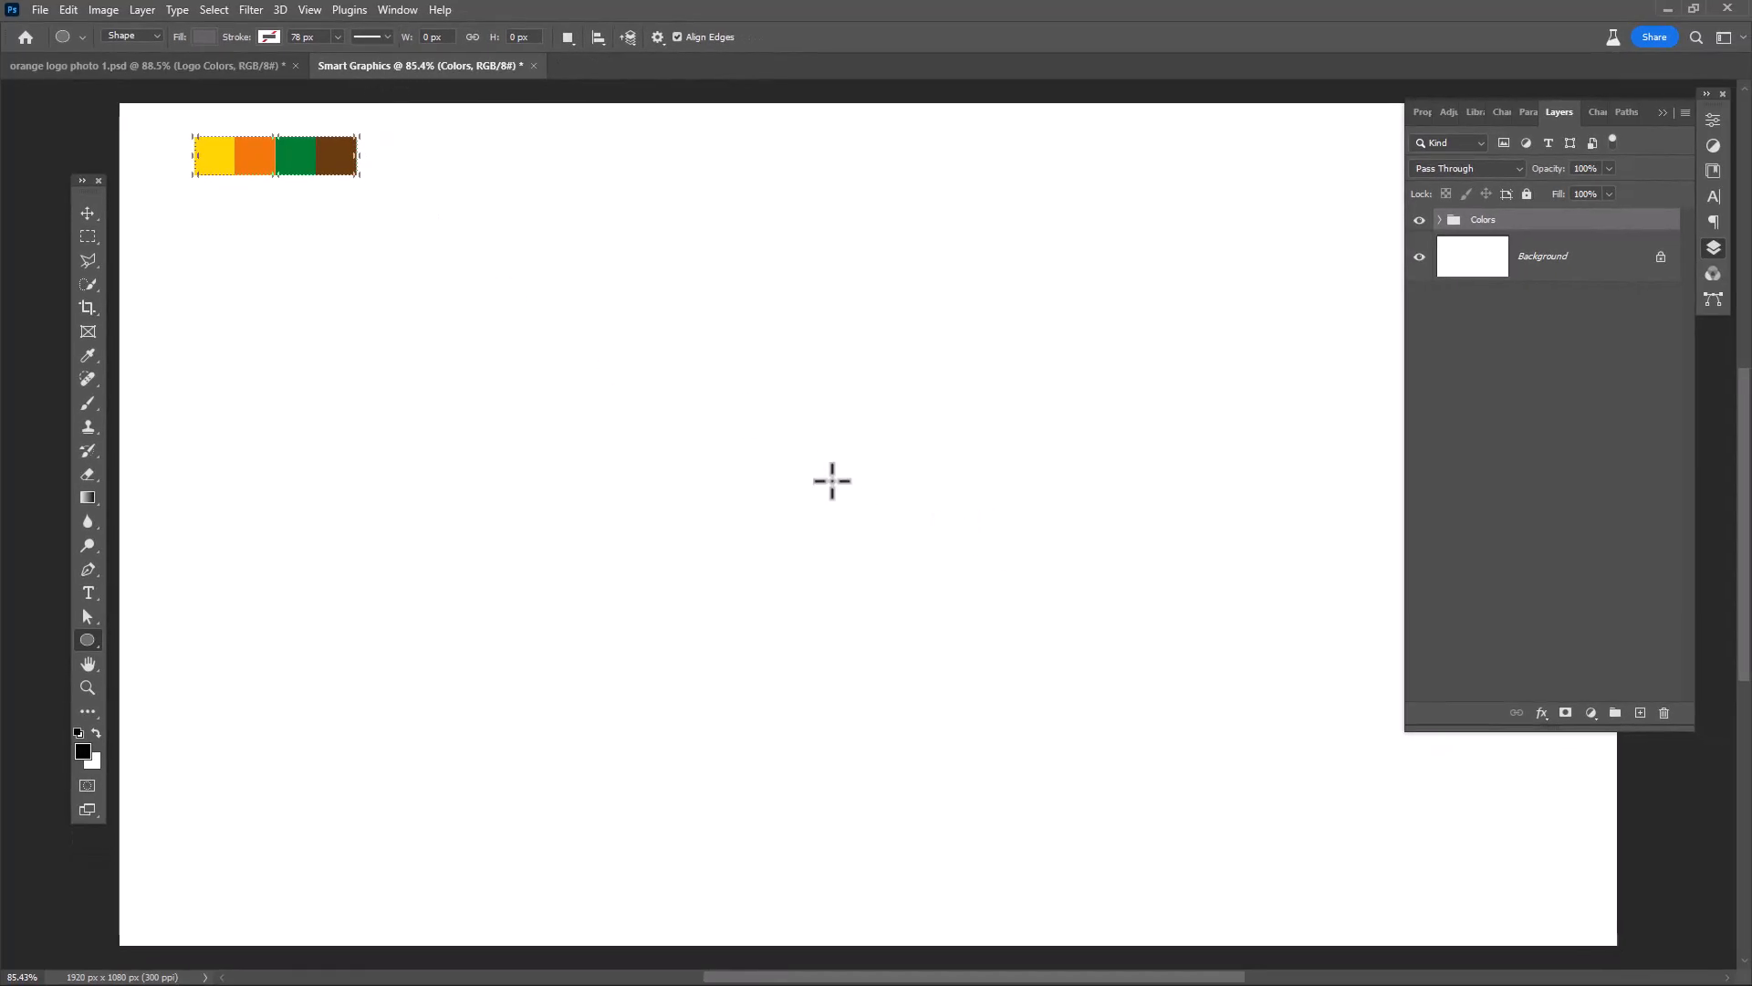
Draw a grey ellipse shape and move it to the canvas centre.
left_click_drag(831, 481, 1009, 672)
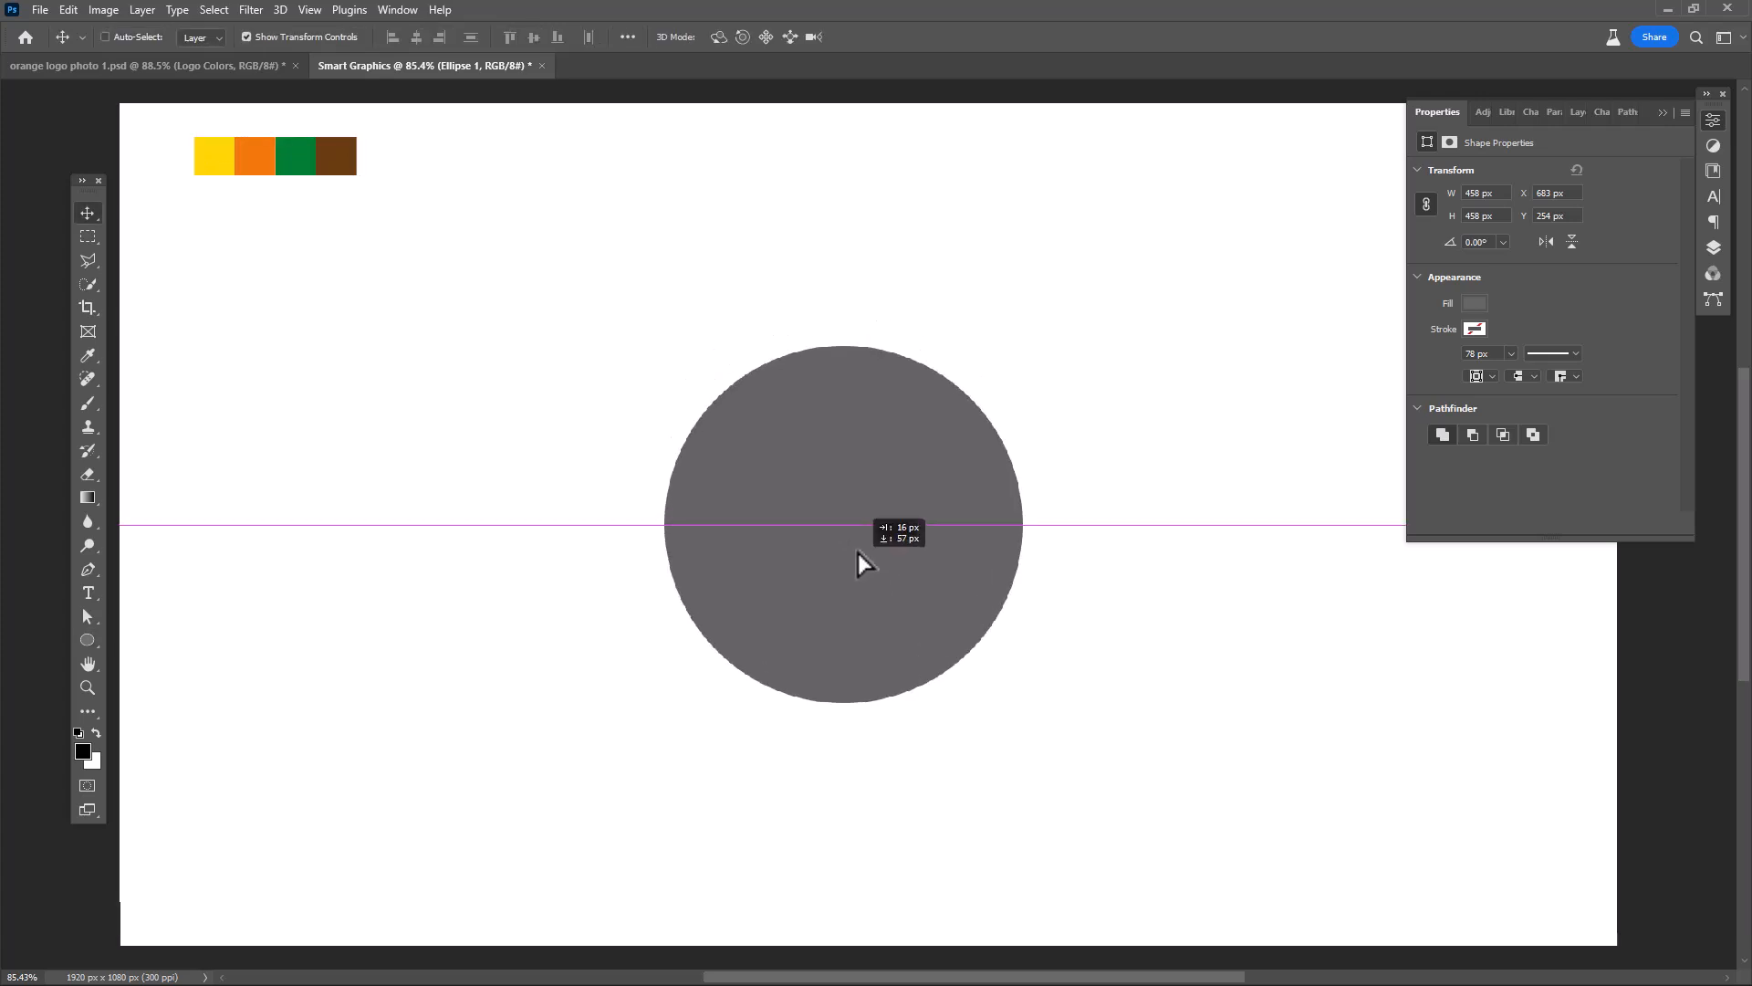
left_click_drag(843, 526, 939, 520)
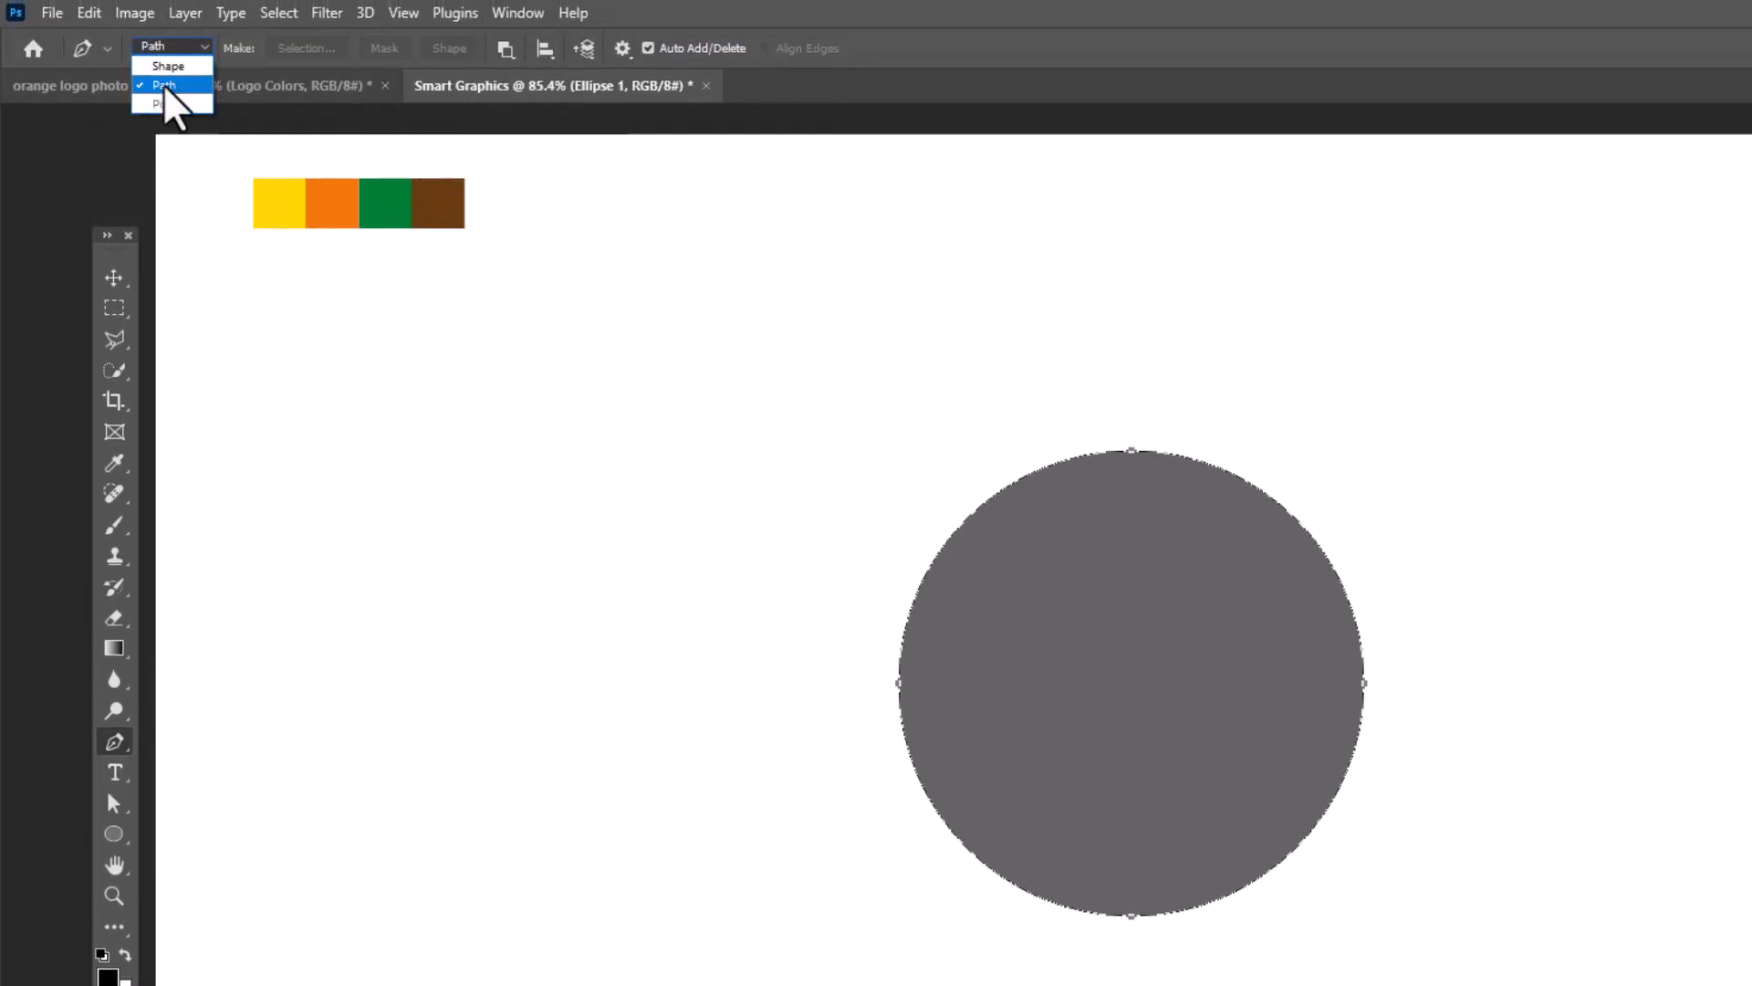
Switch the Pen Tool to Path mode to draw curved cutting paths over the circle.
left_click(505, 48)
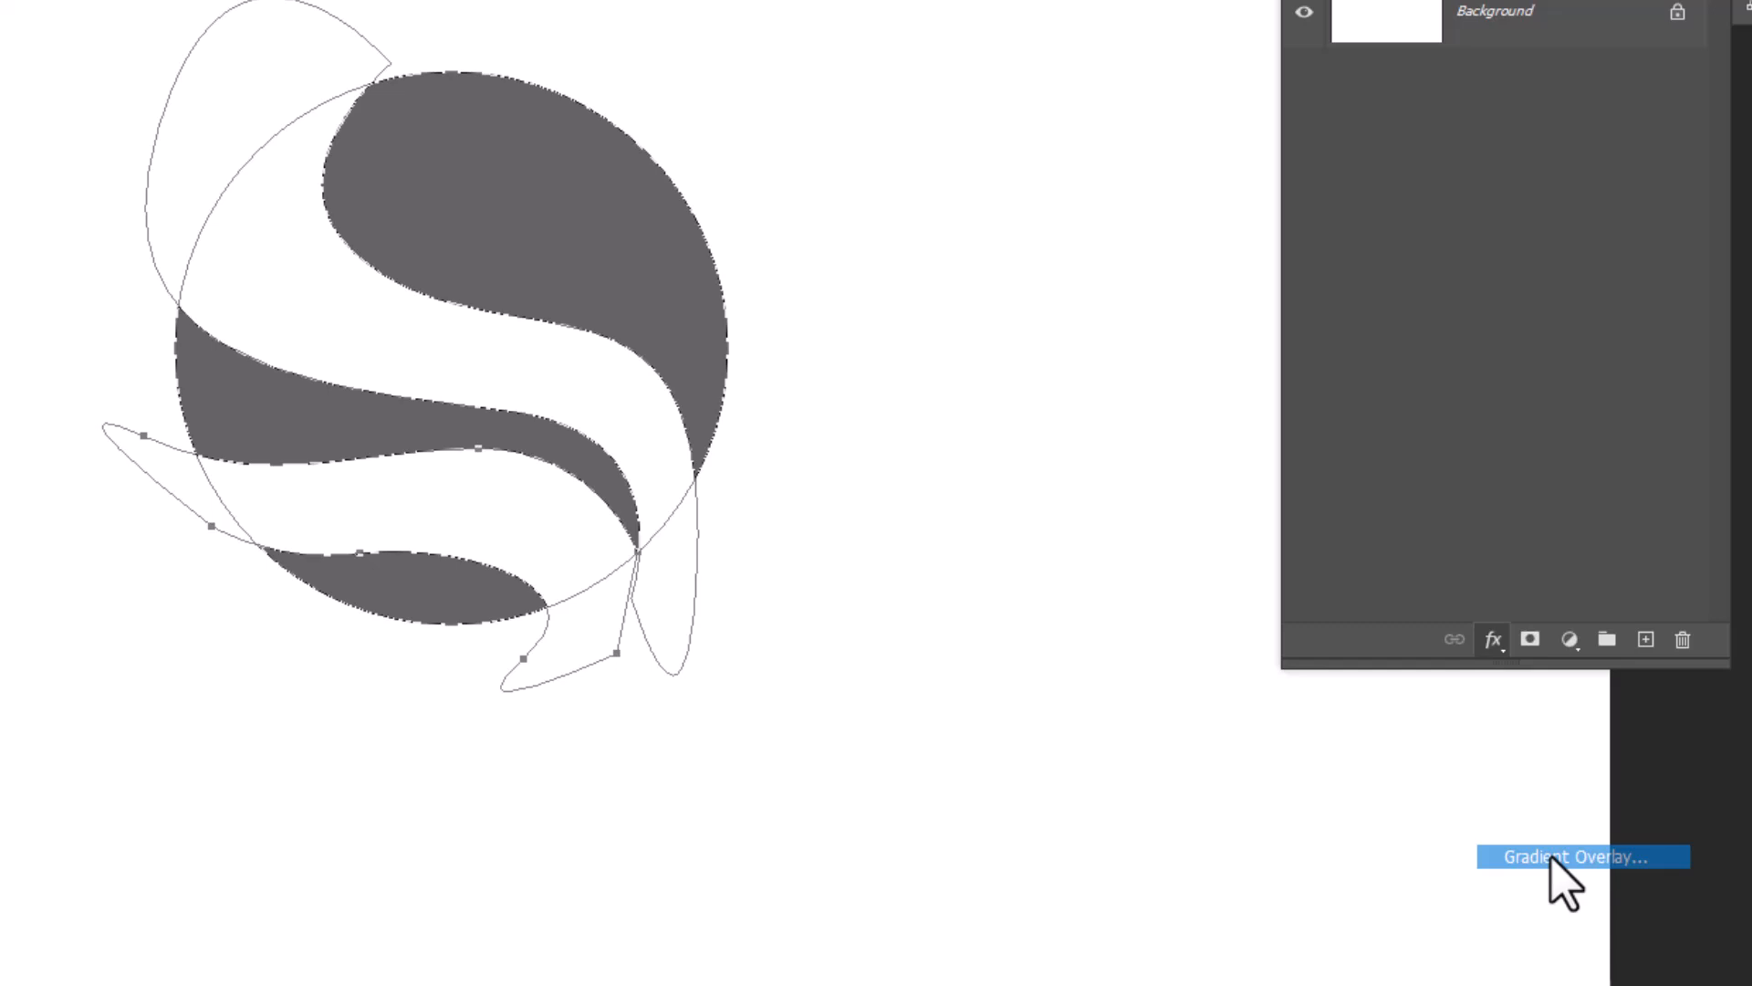
Give the circle a radial yellow-to-orange Gradient Overlay at 49% scale, centred inside it.
left_click(1578, 856)
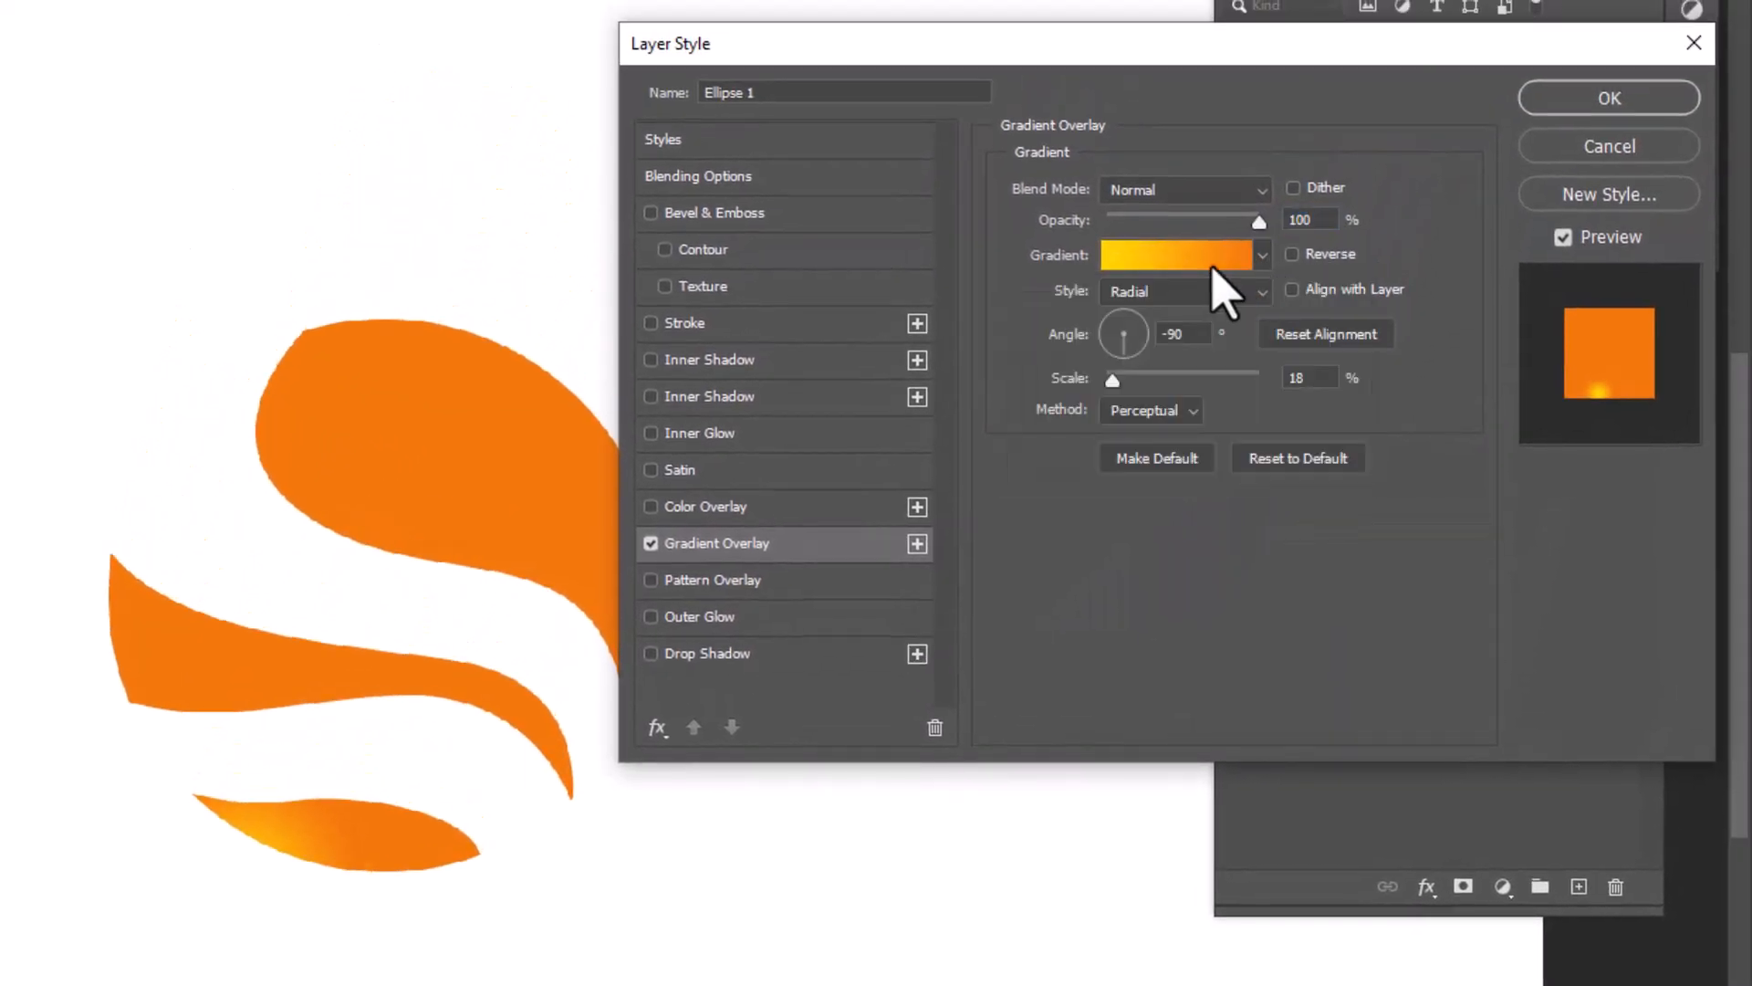
left_click(1174, 254)
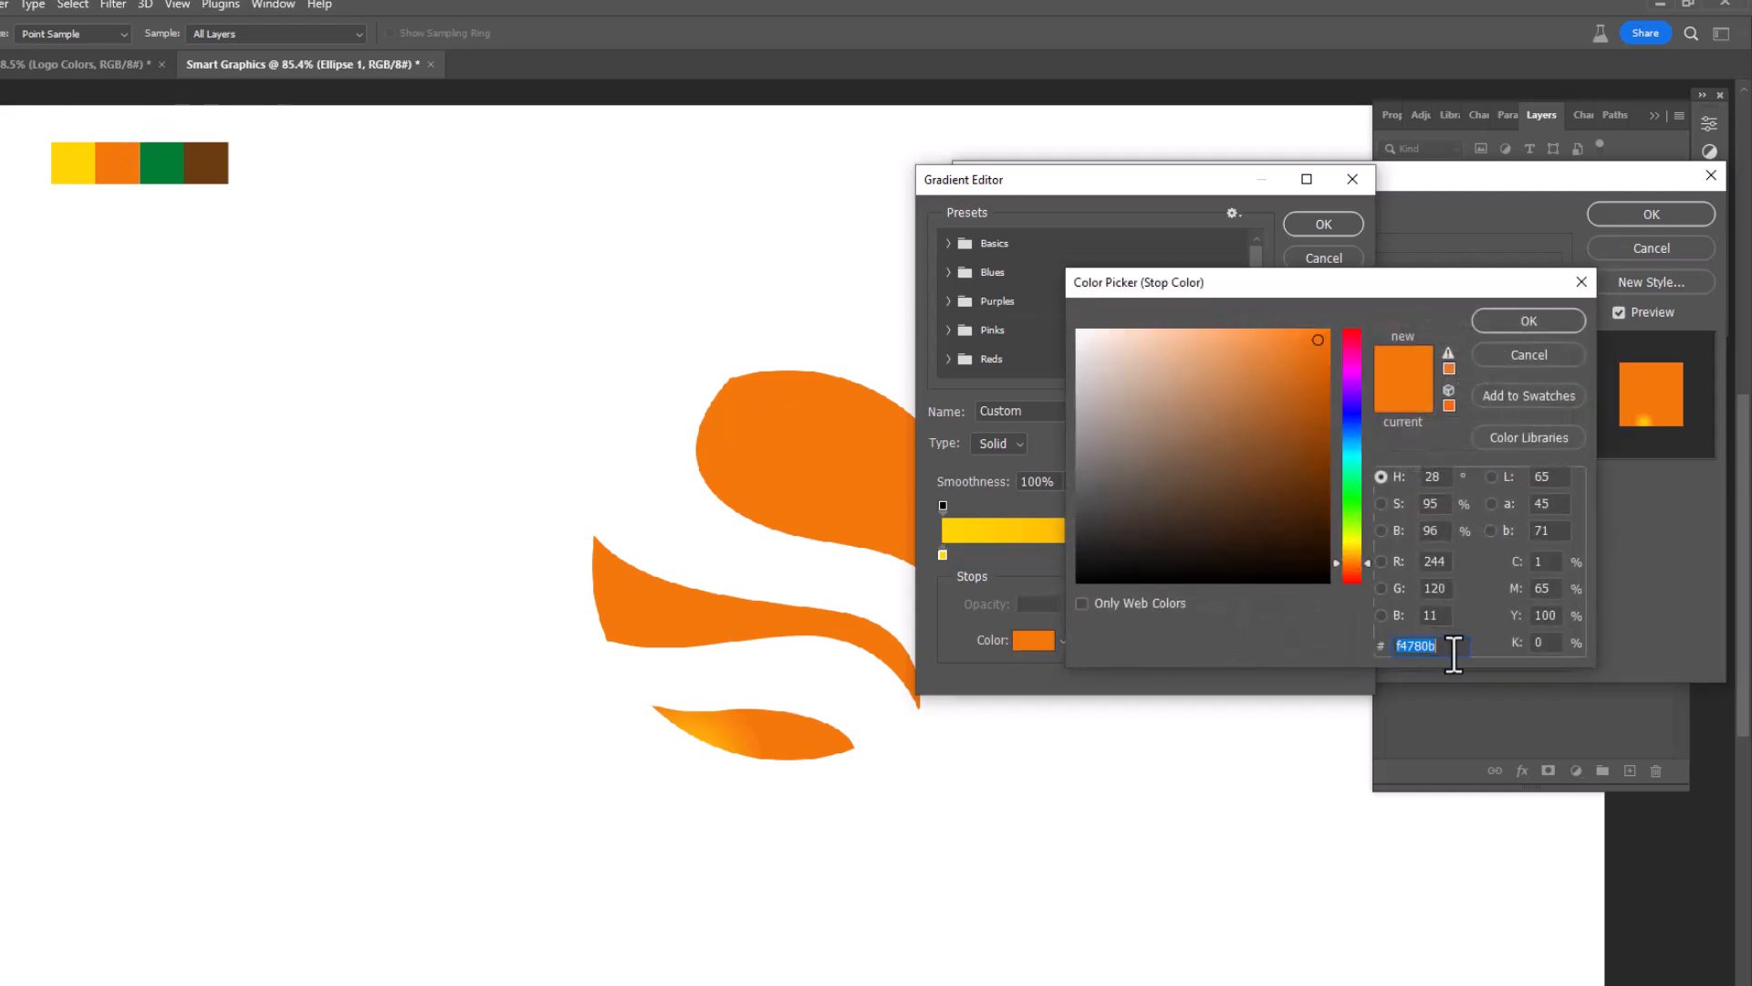
left_click(1529, 320)
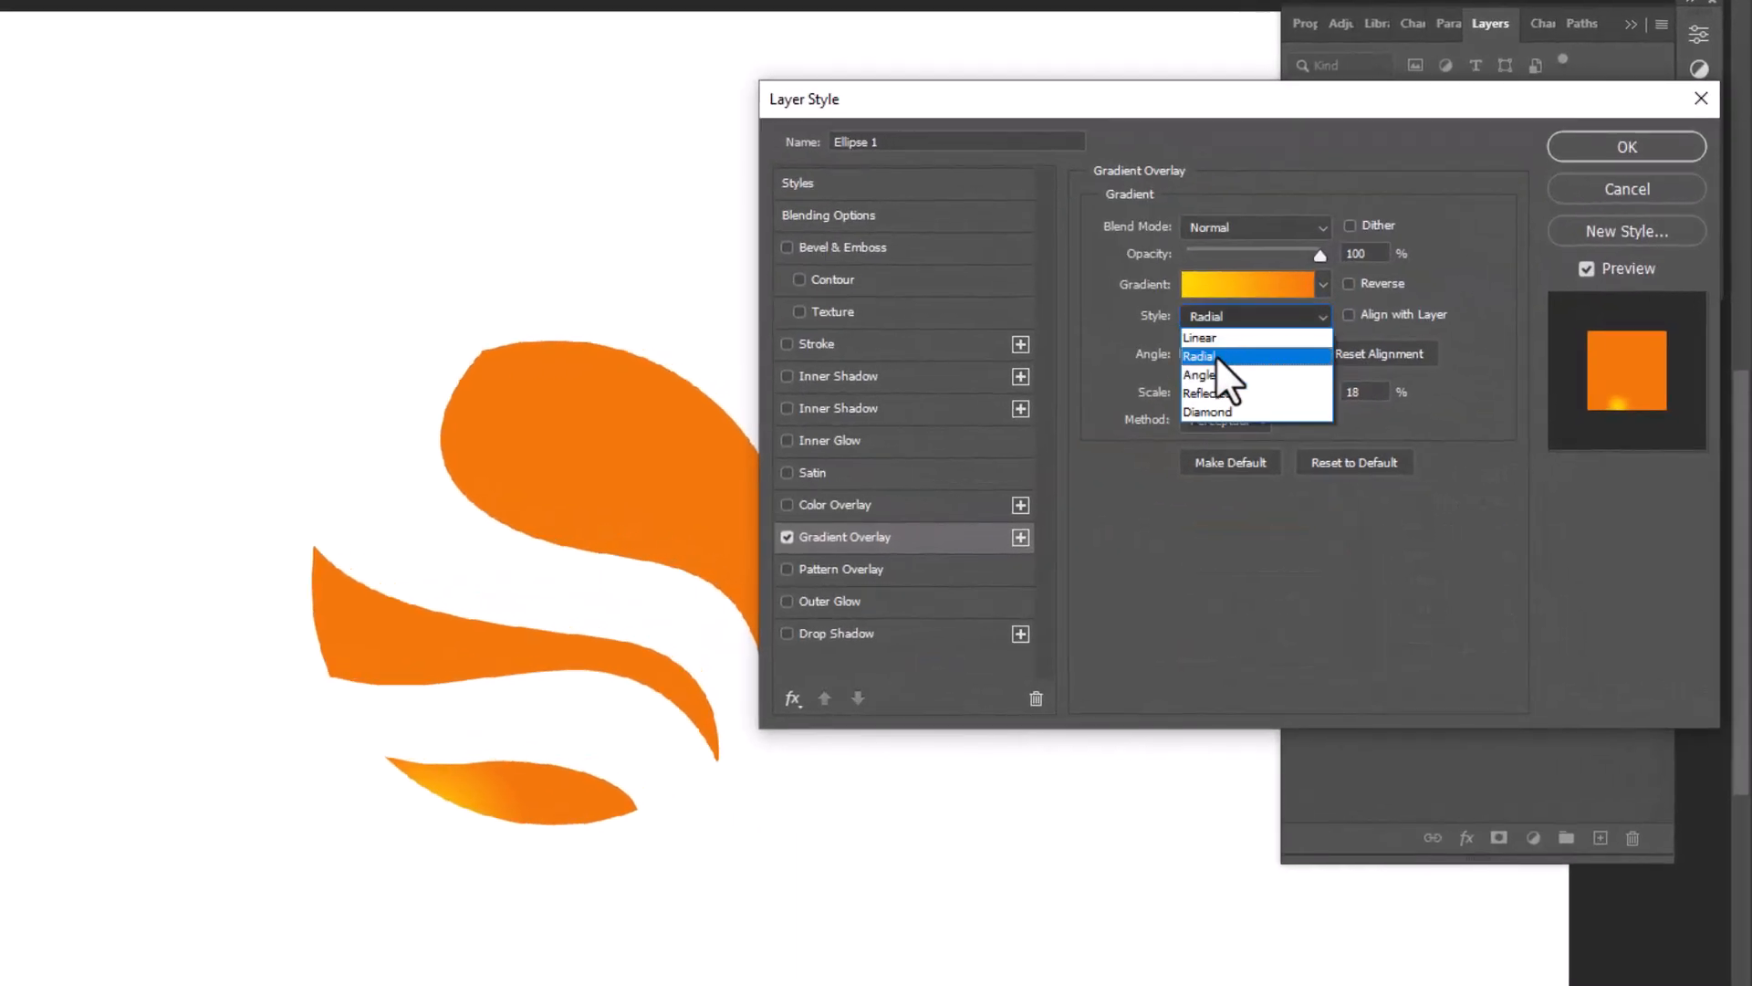
left_click(1199, 355)
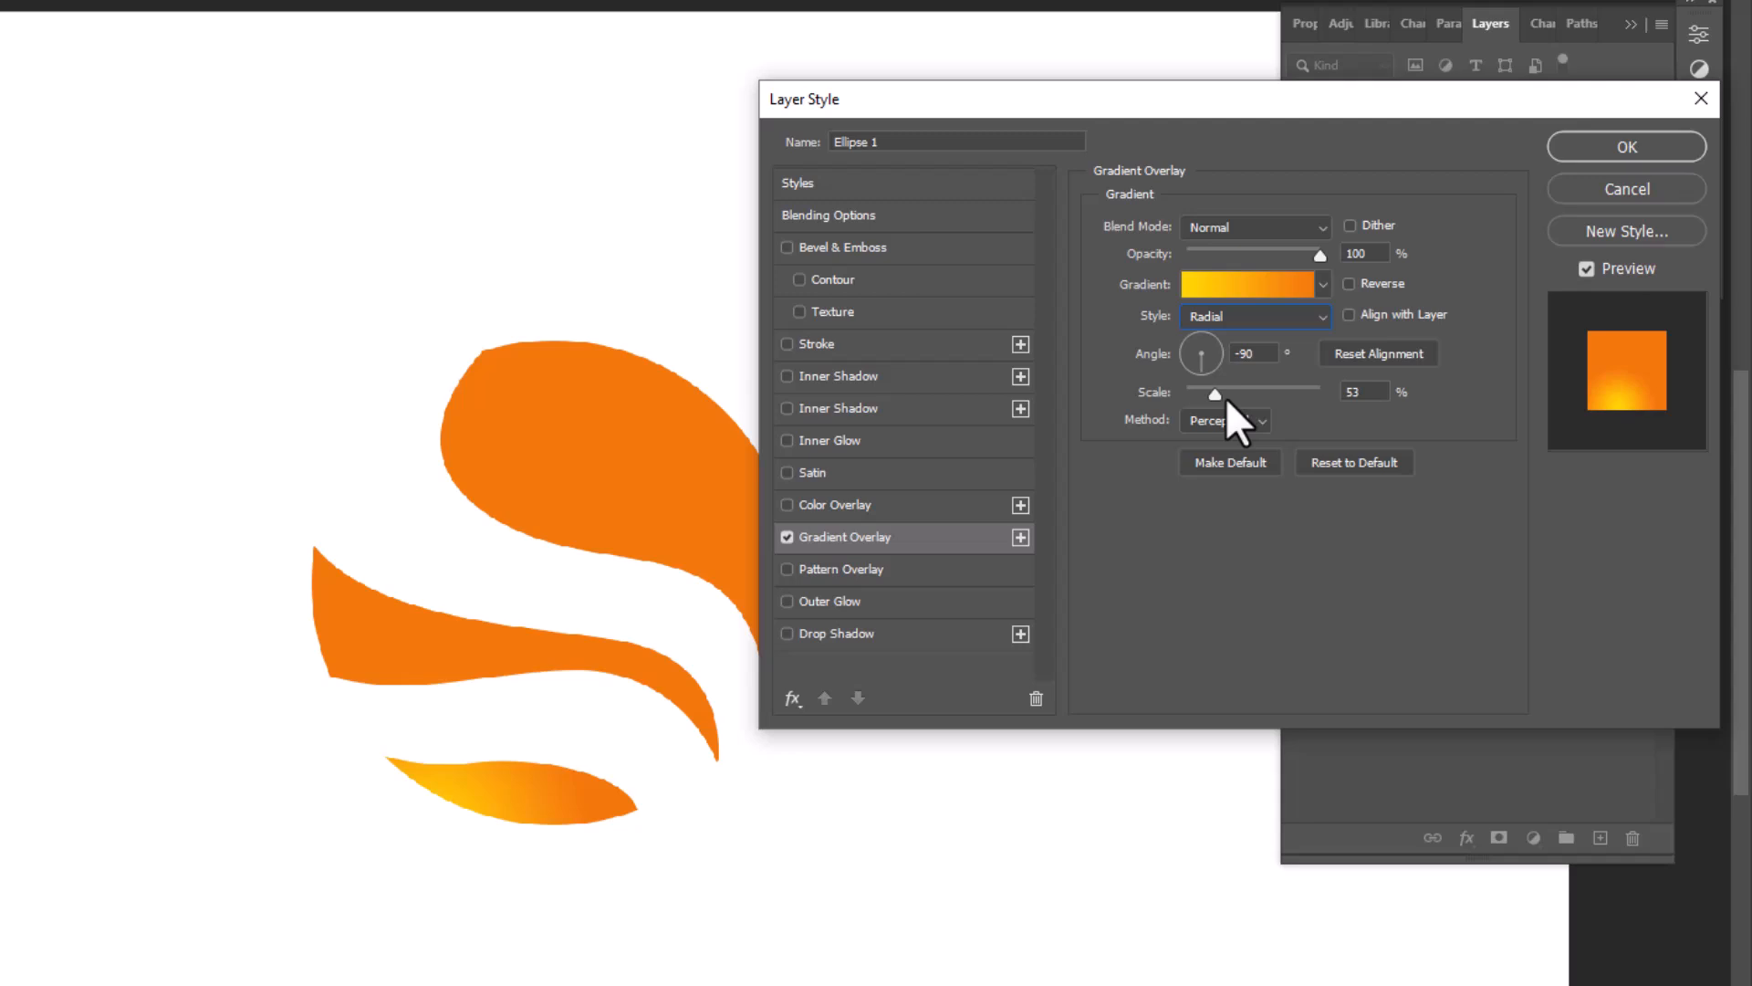
left_click_drag(1216, 392, 1268, 391)
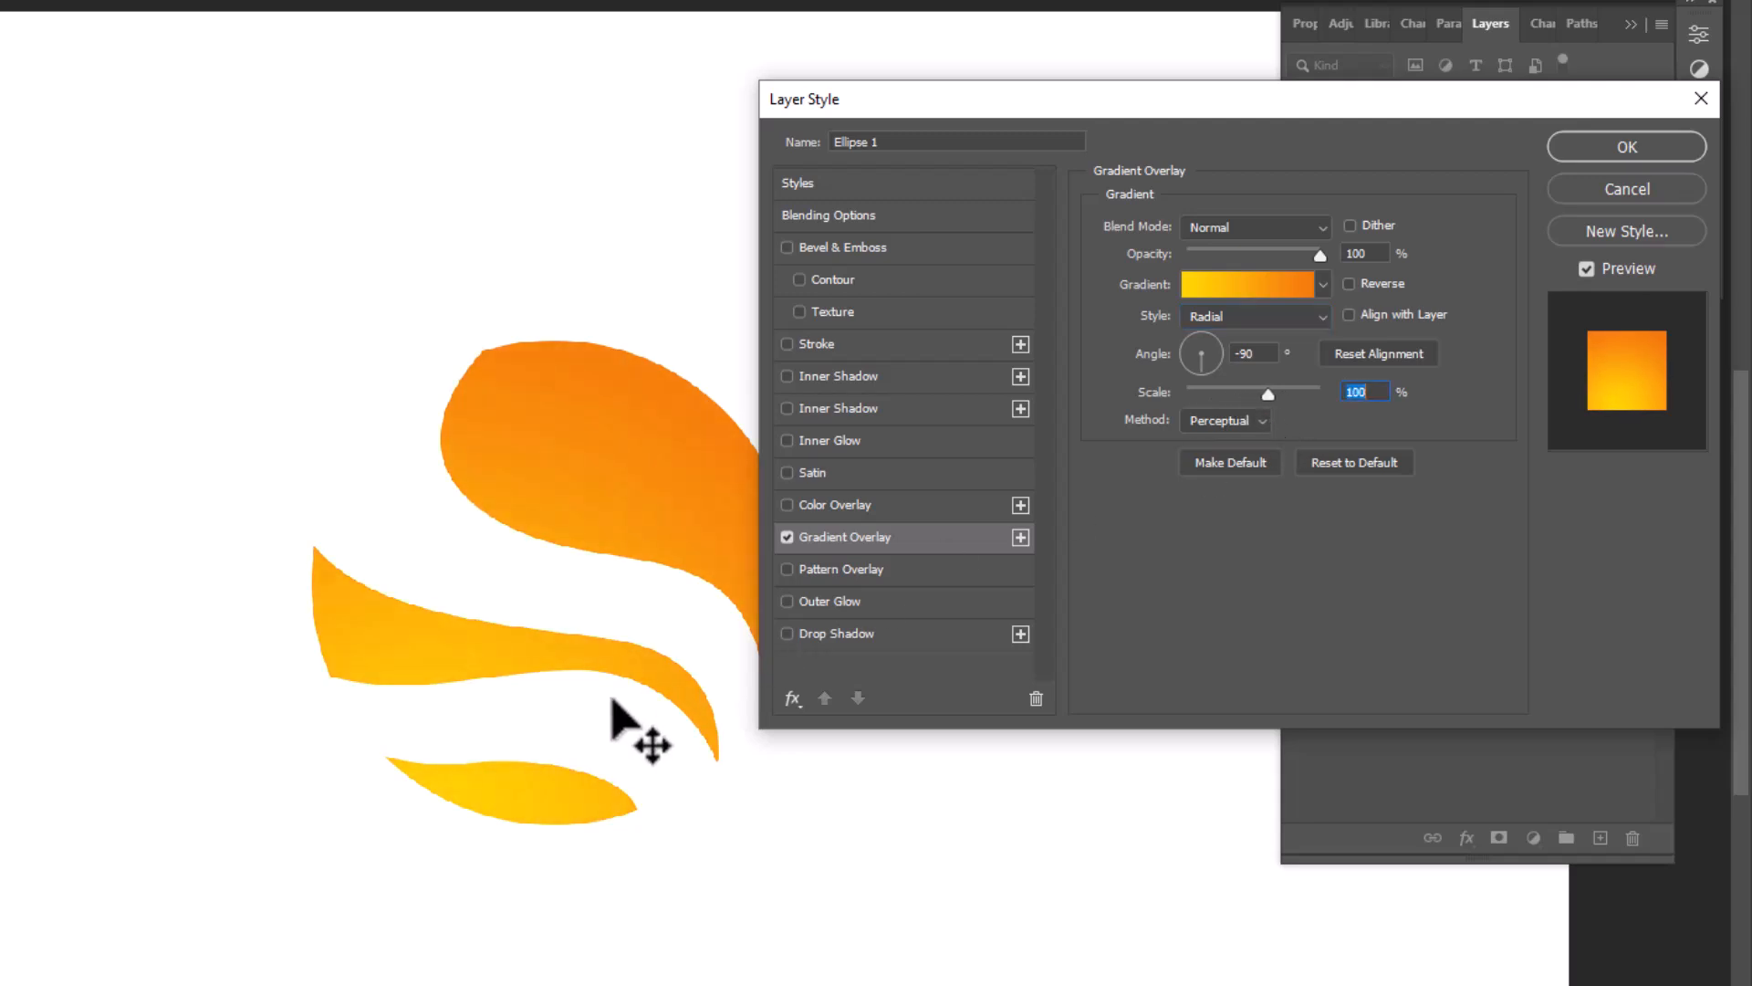
left_click_drag(1268, 392, 1213, 393)
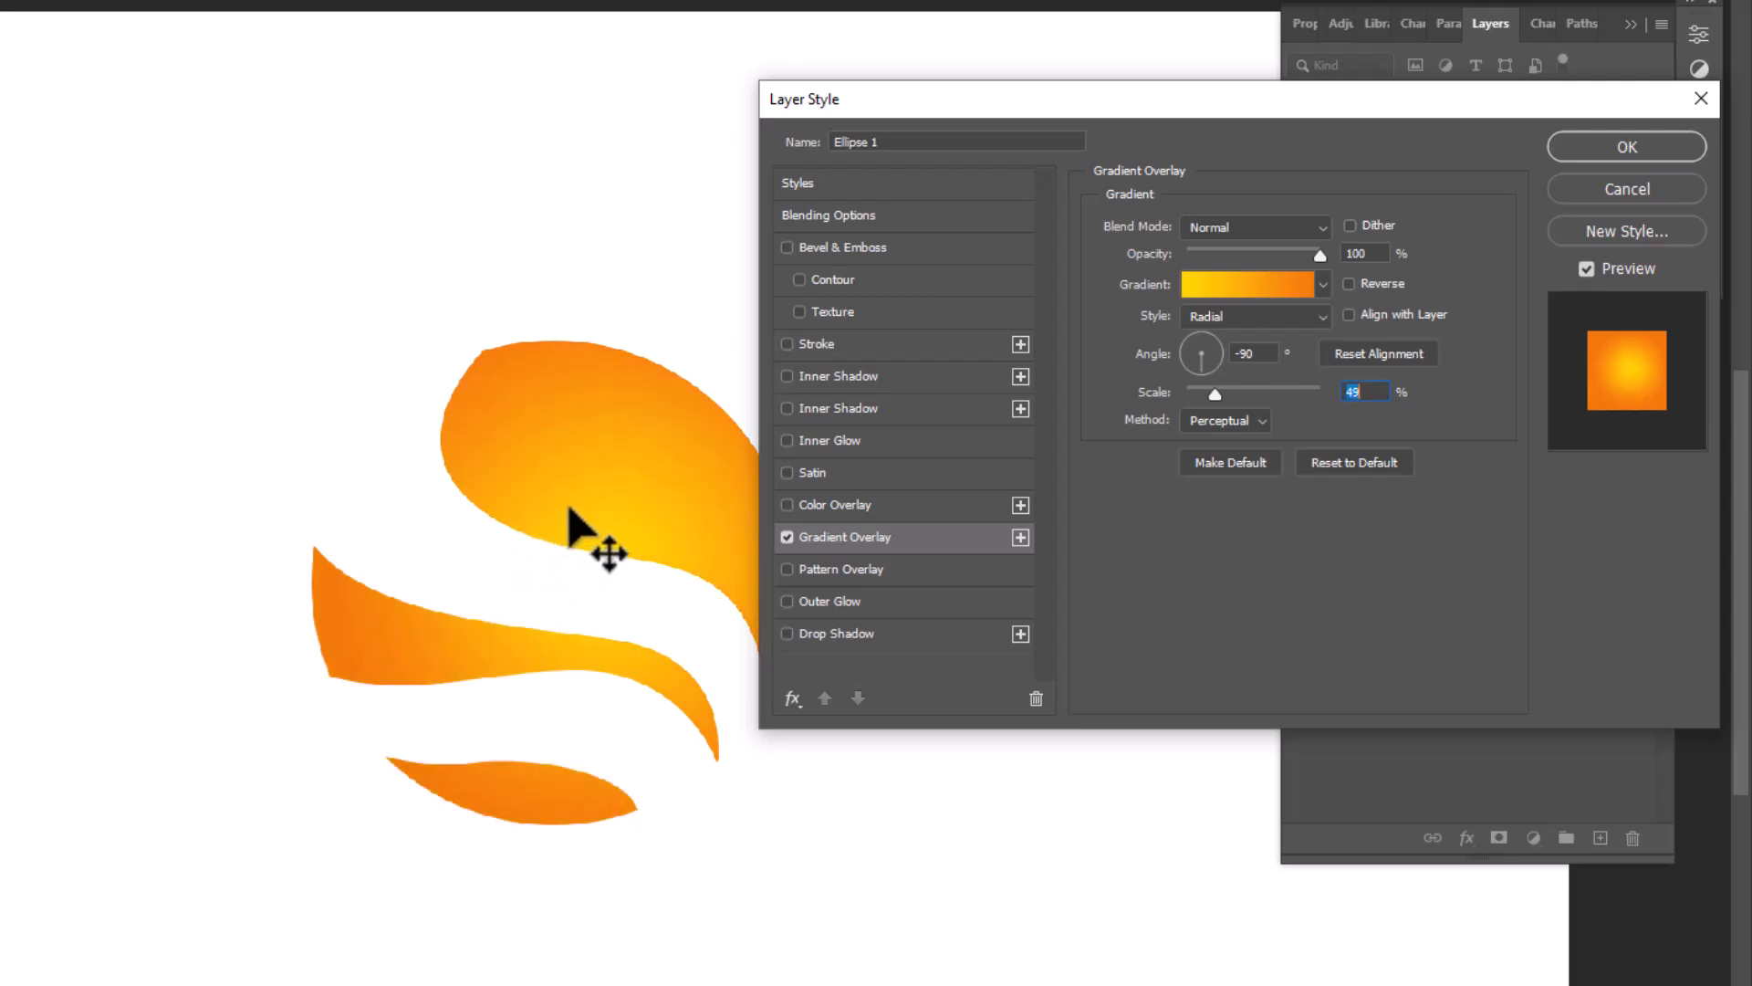
left_click(1624, 146)
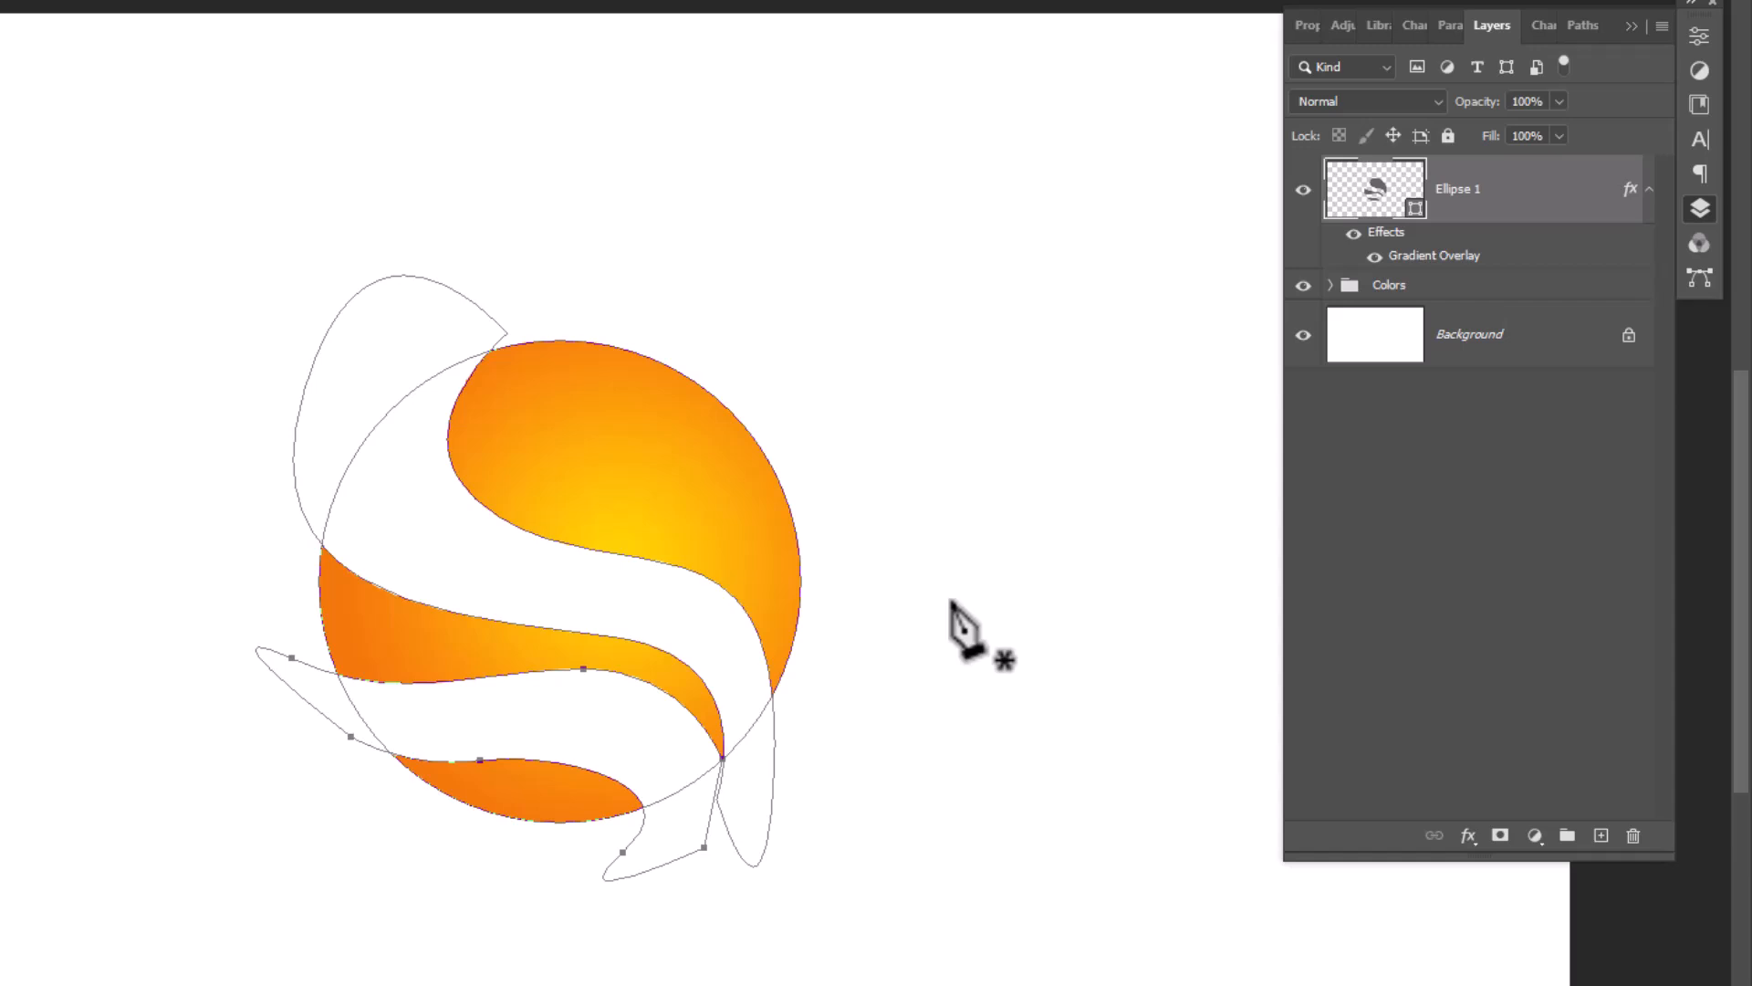
Draw the fold shapes Shape 1–3 with the Pen Tool in Shape mode.
left_click(243, 68)
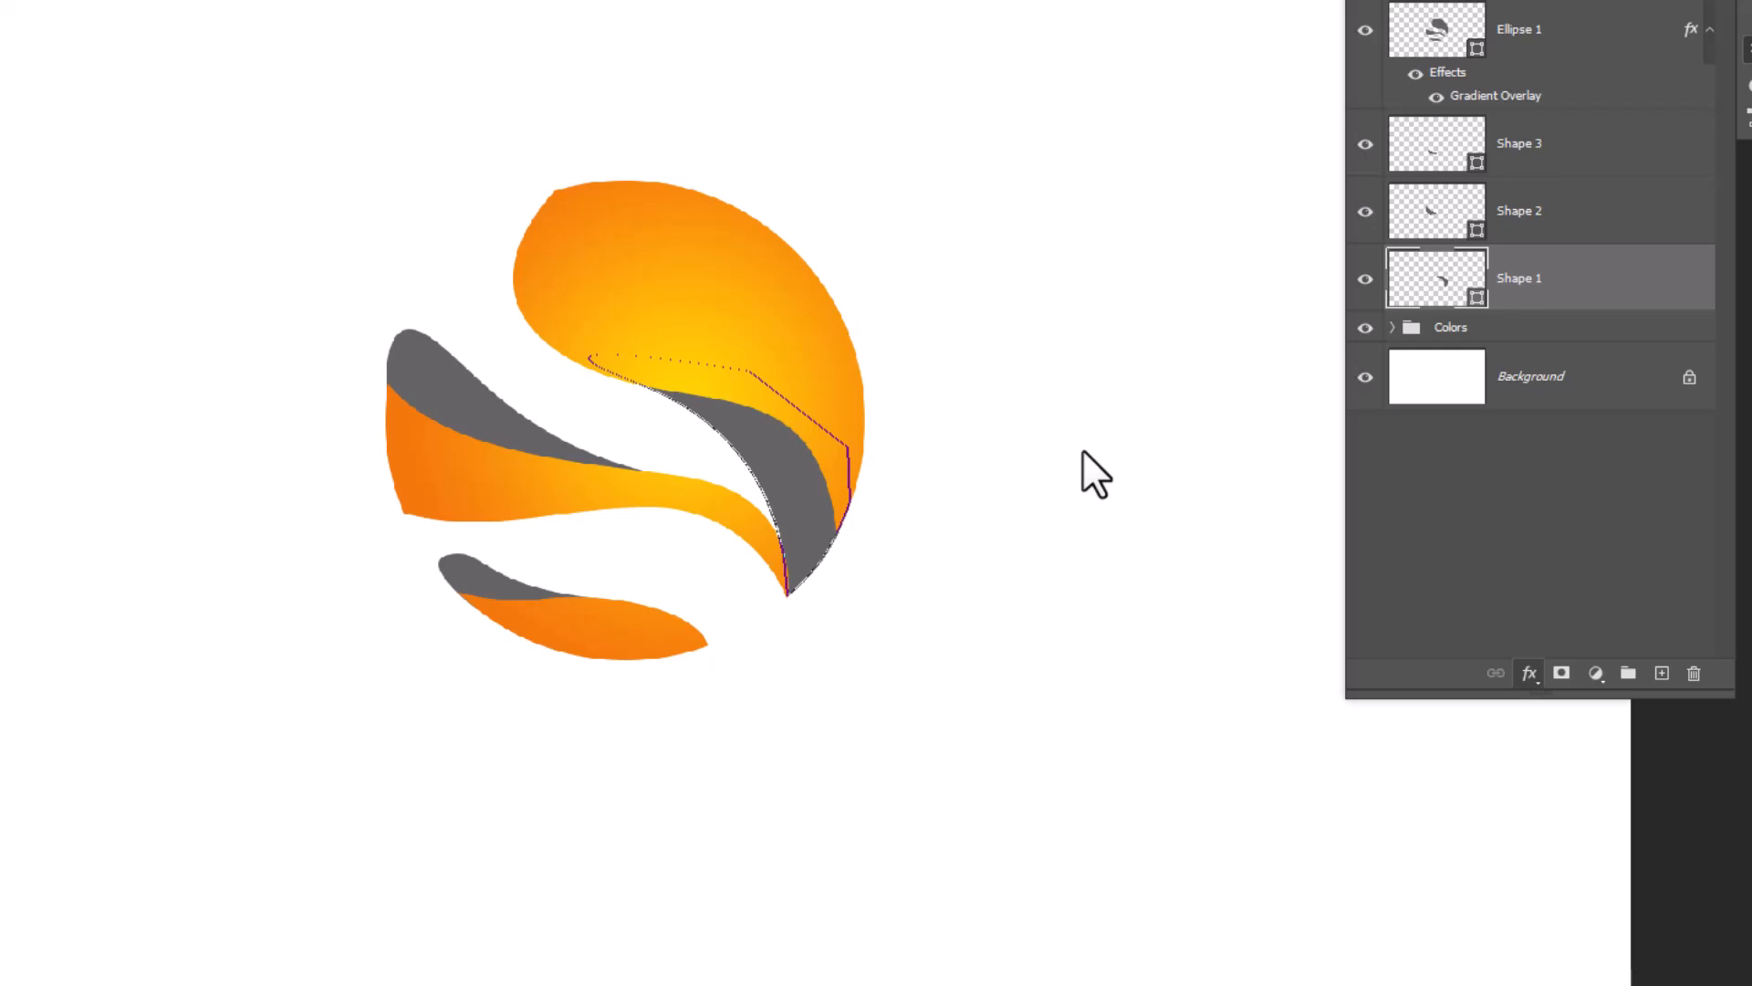
Apply radial orange Gradient Overlays to Shape 1, Shape 2 and Shape 3, adjusting scale and centre.
double_click(1435, 277)
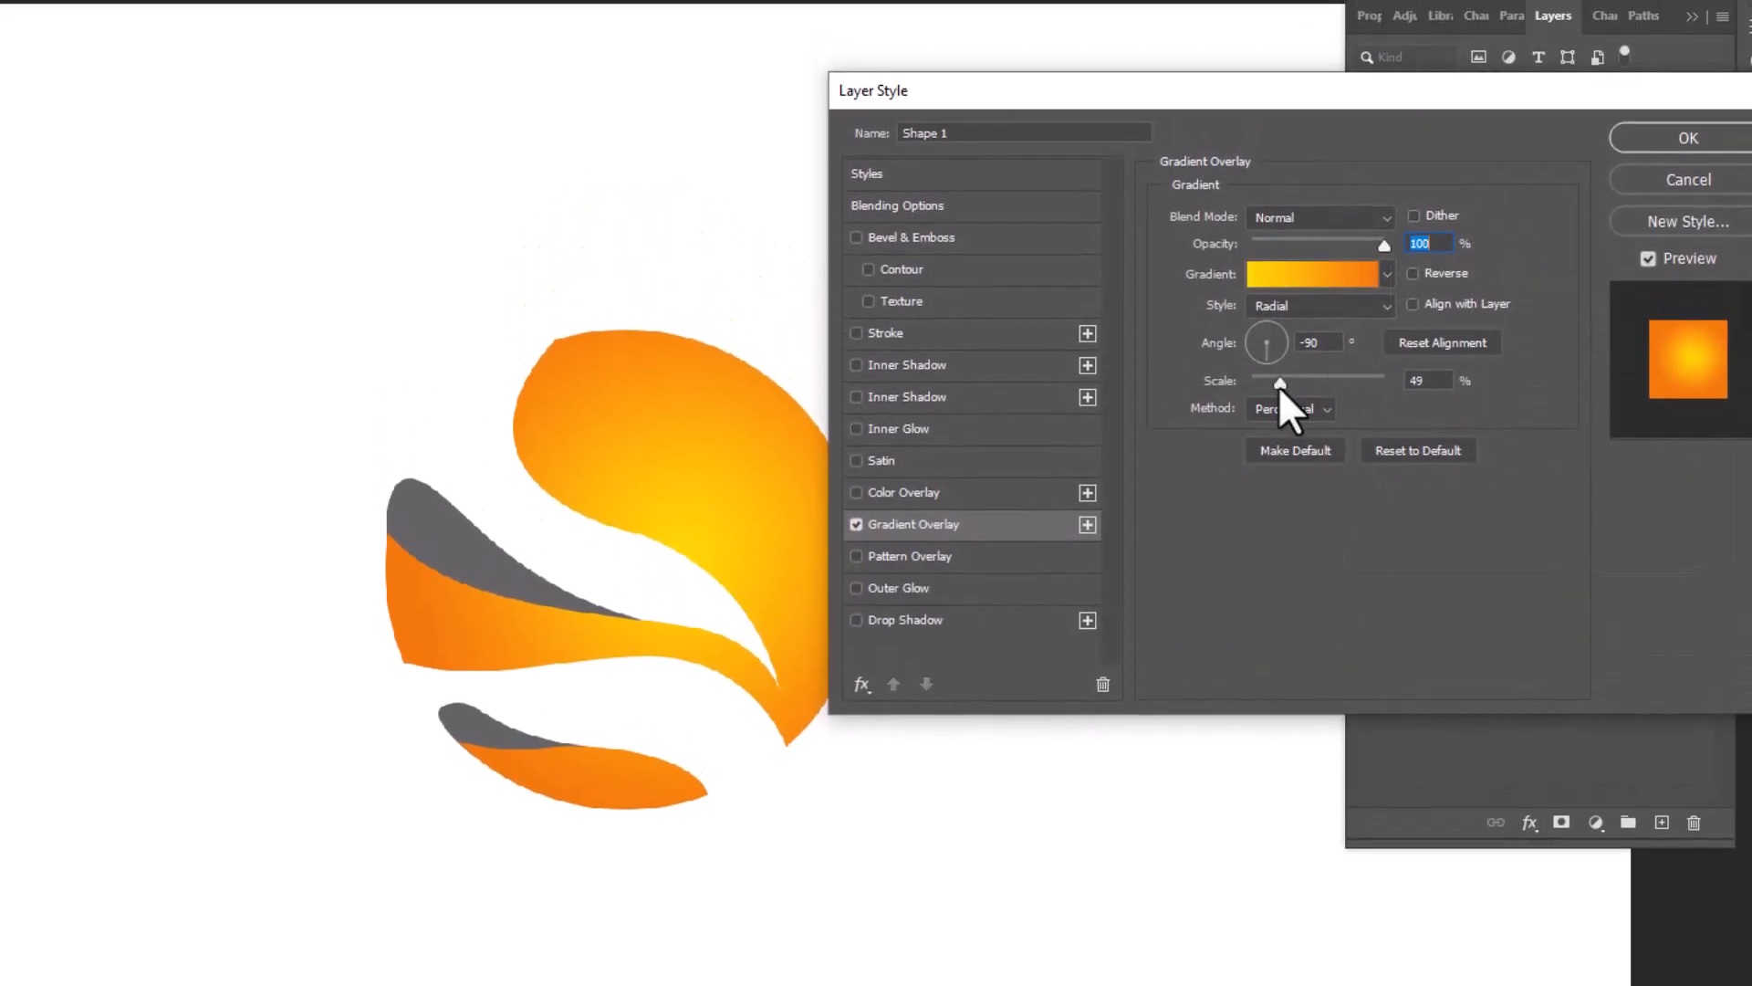
left_click_drag(1280, 383, 1263, 384)
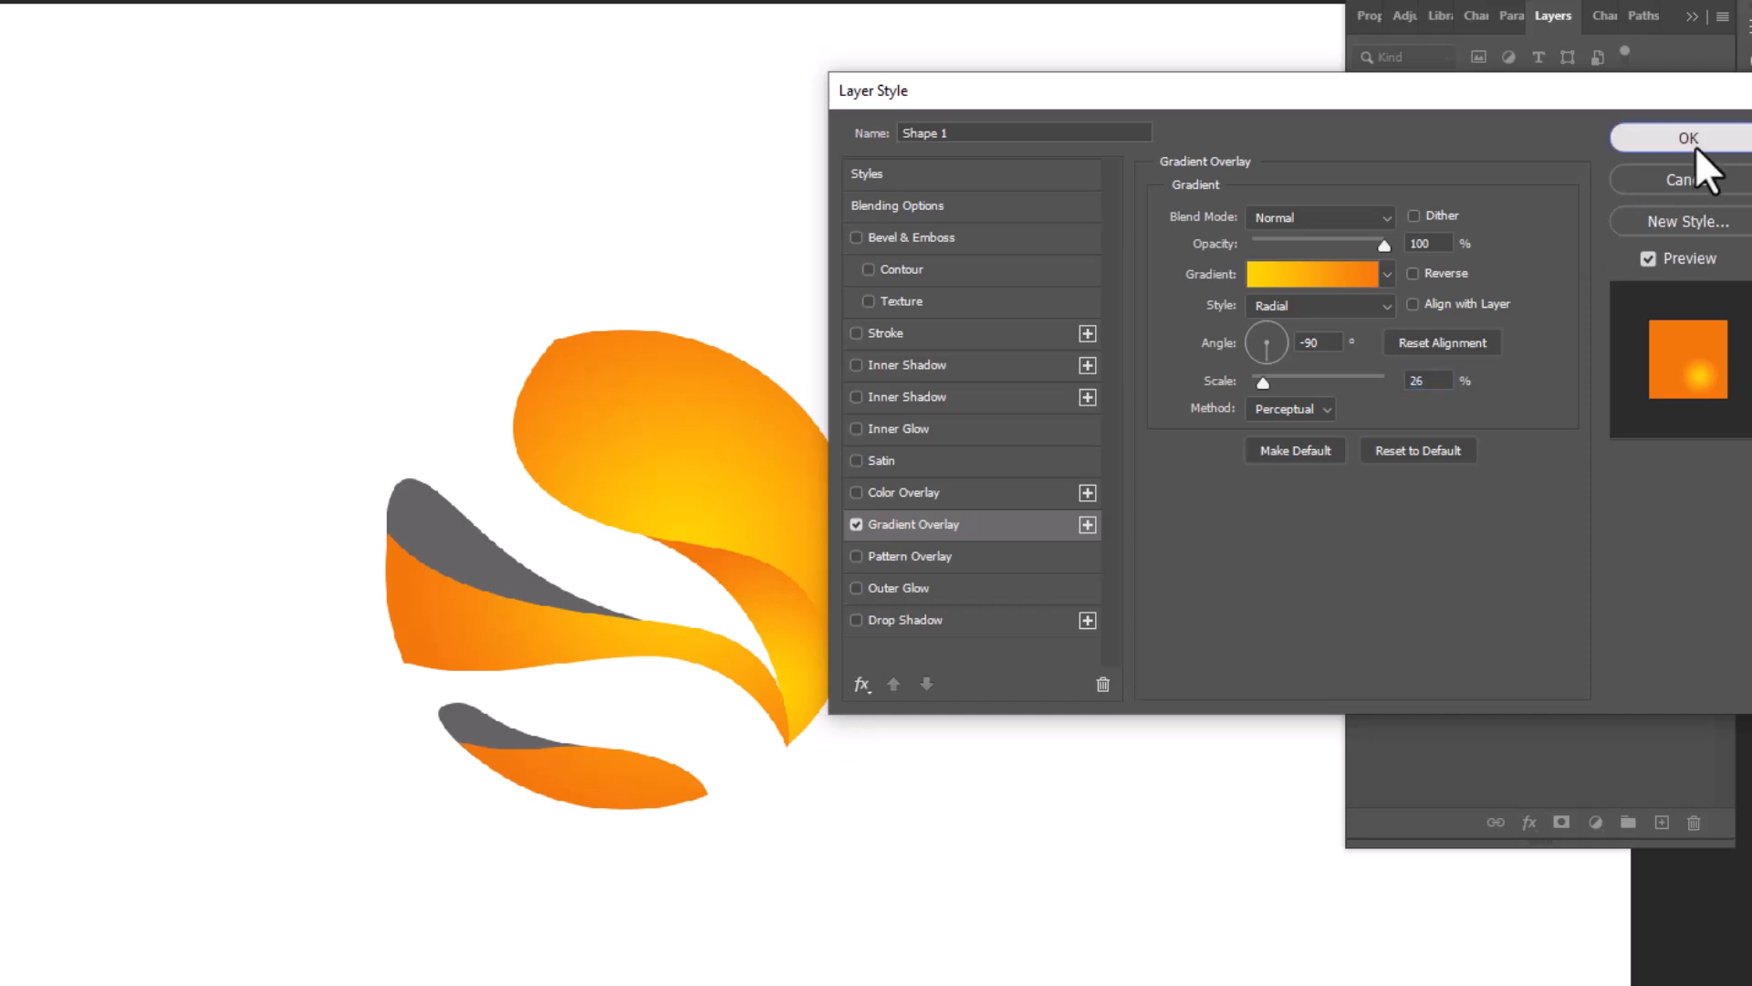
left_click(1688, 138)
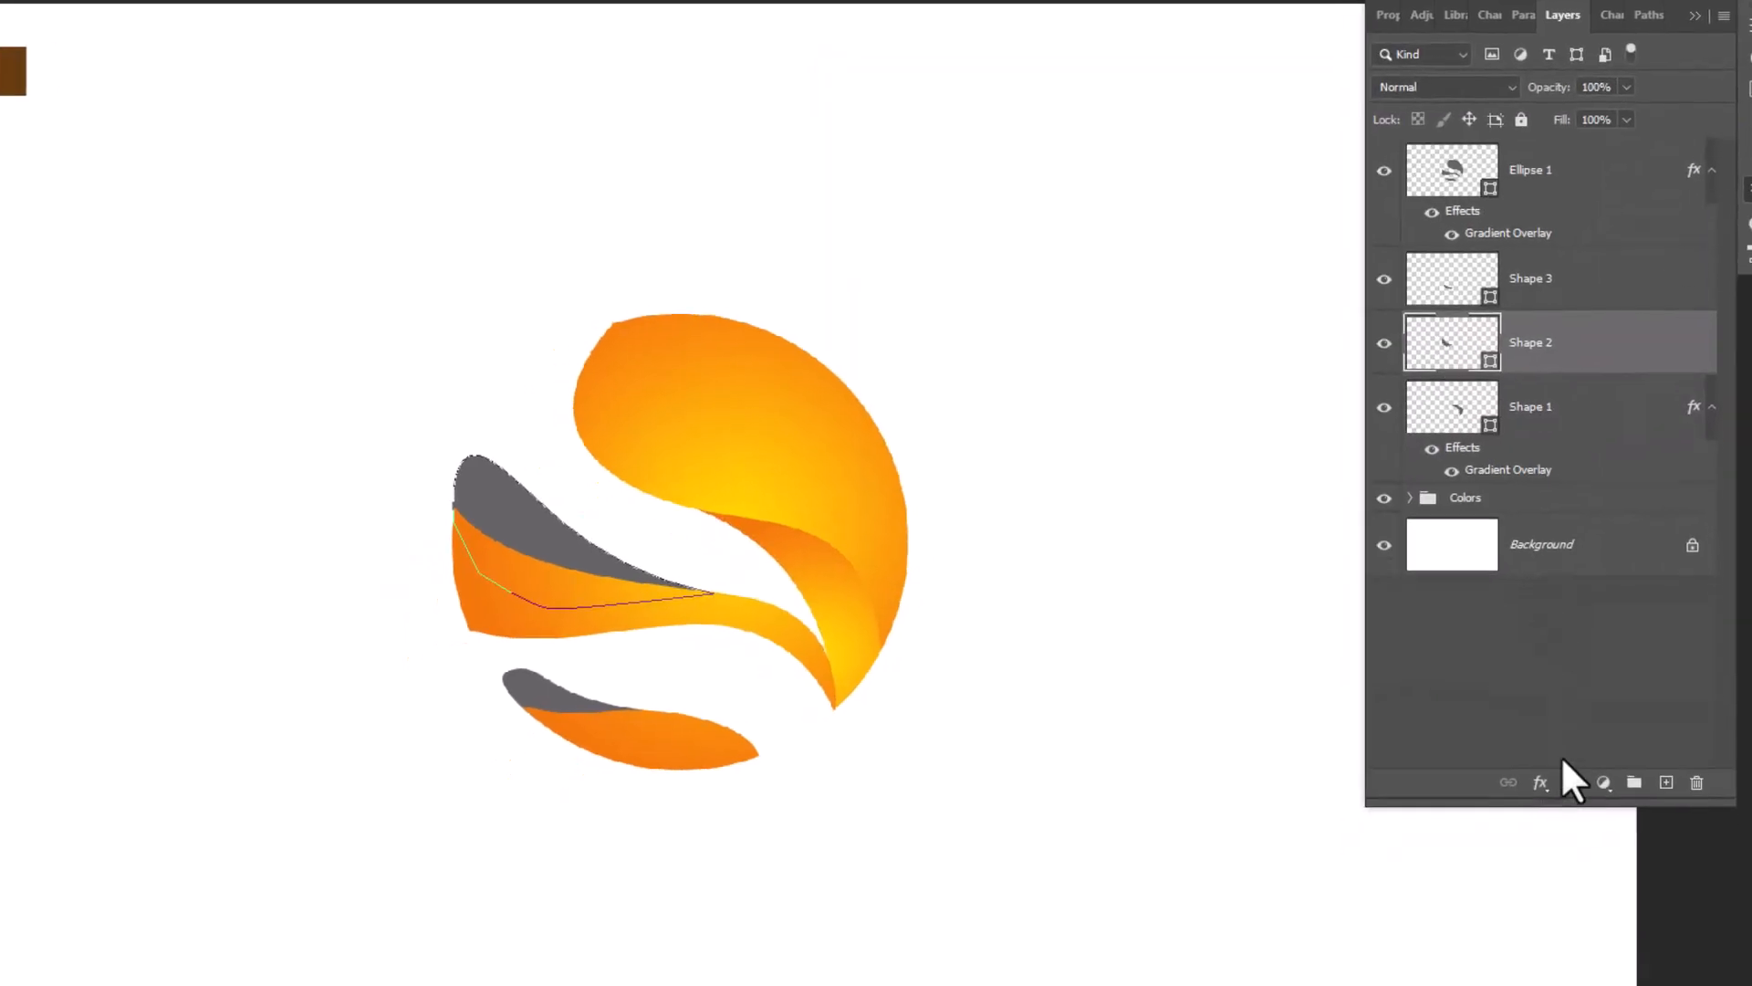
left_click(1557, 715)
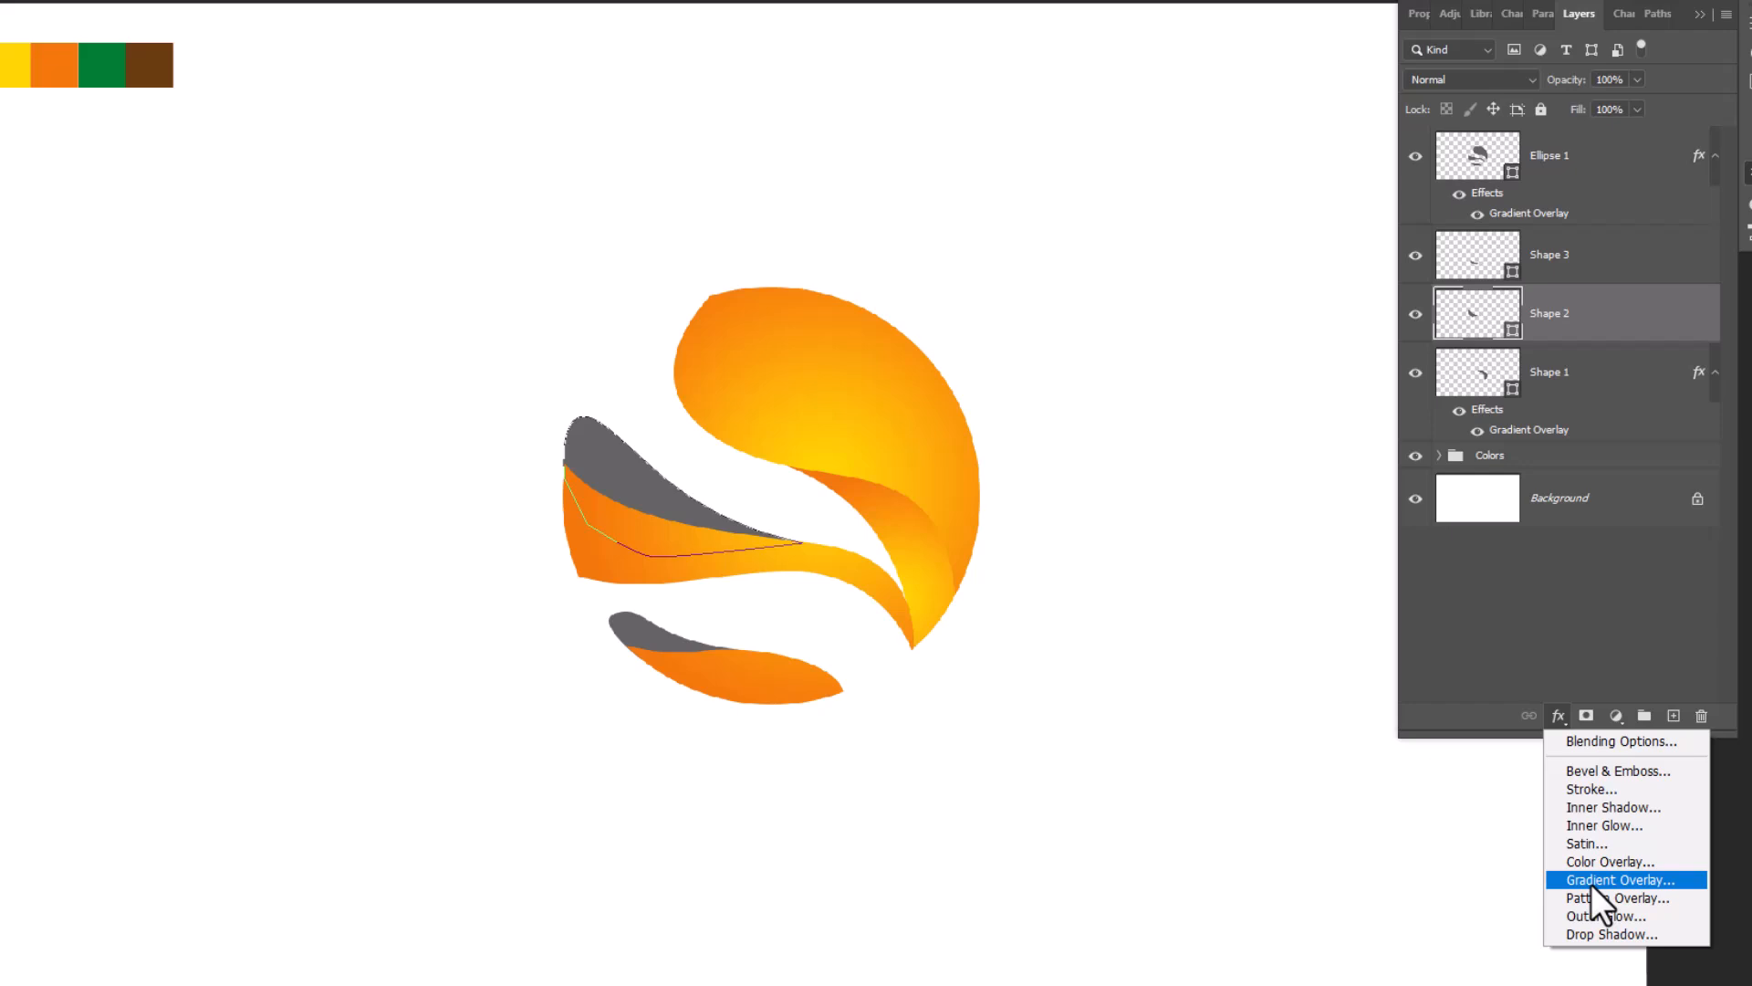
left_click(1614, 880)
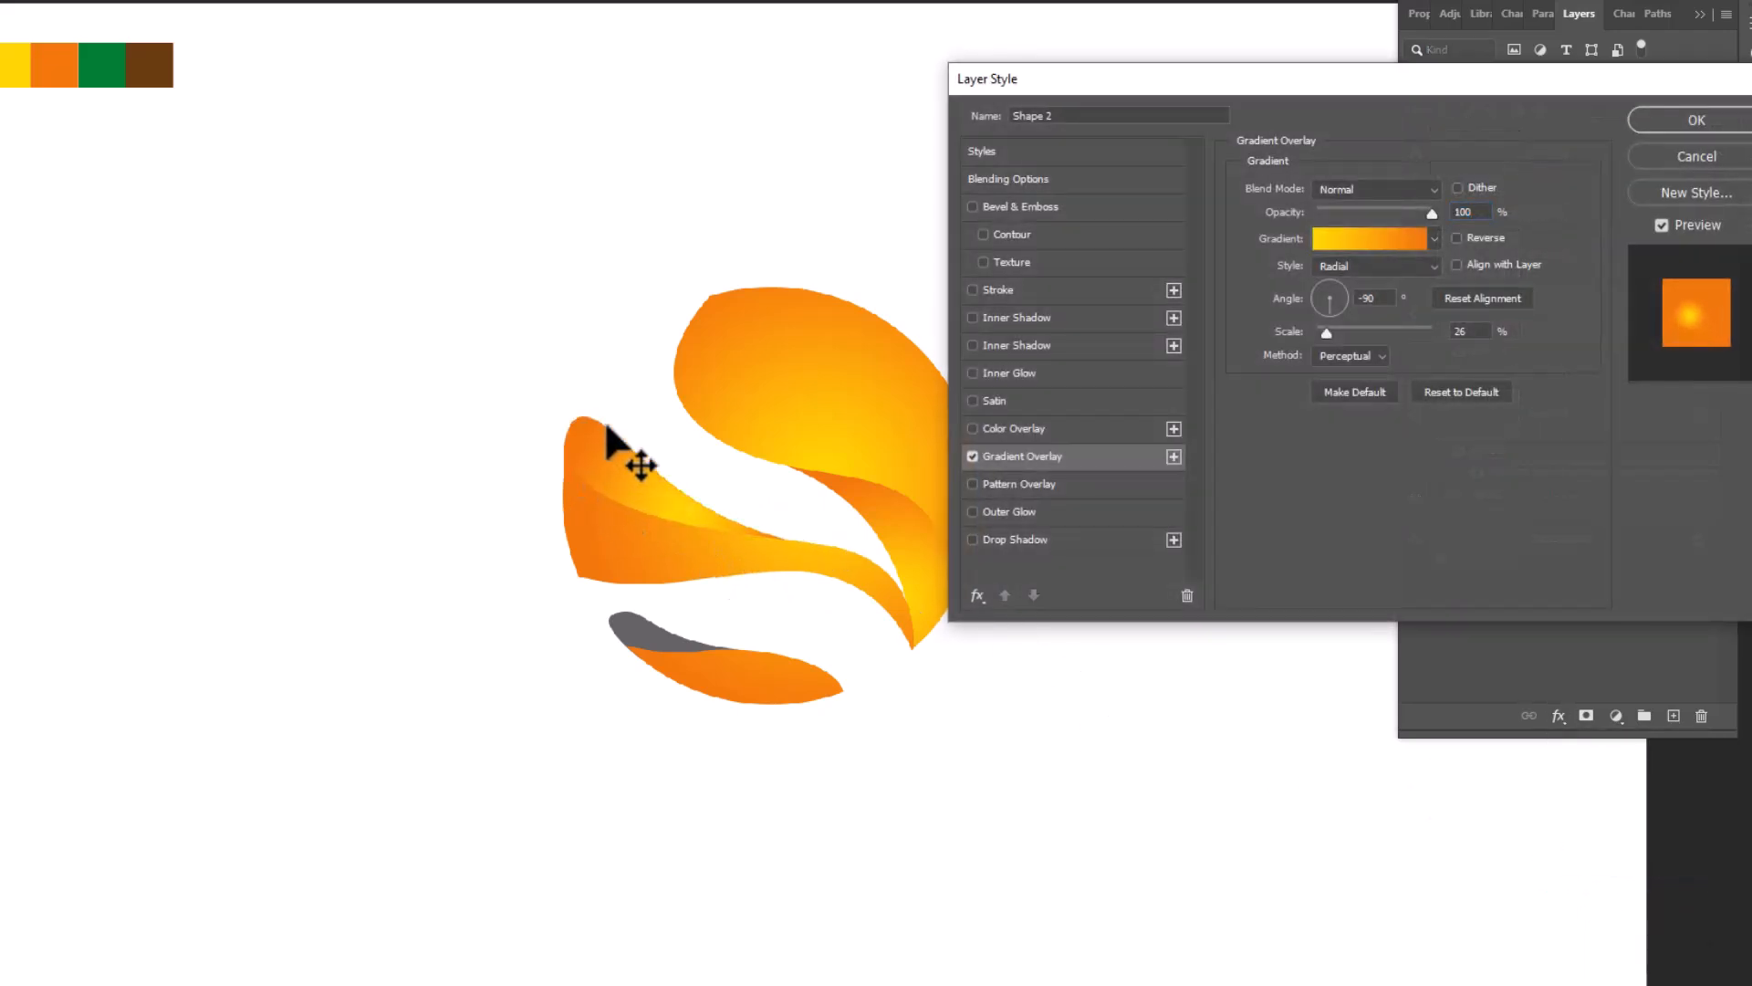
left_click_drag(1326, 334, 1338, 333)
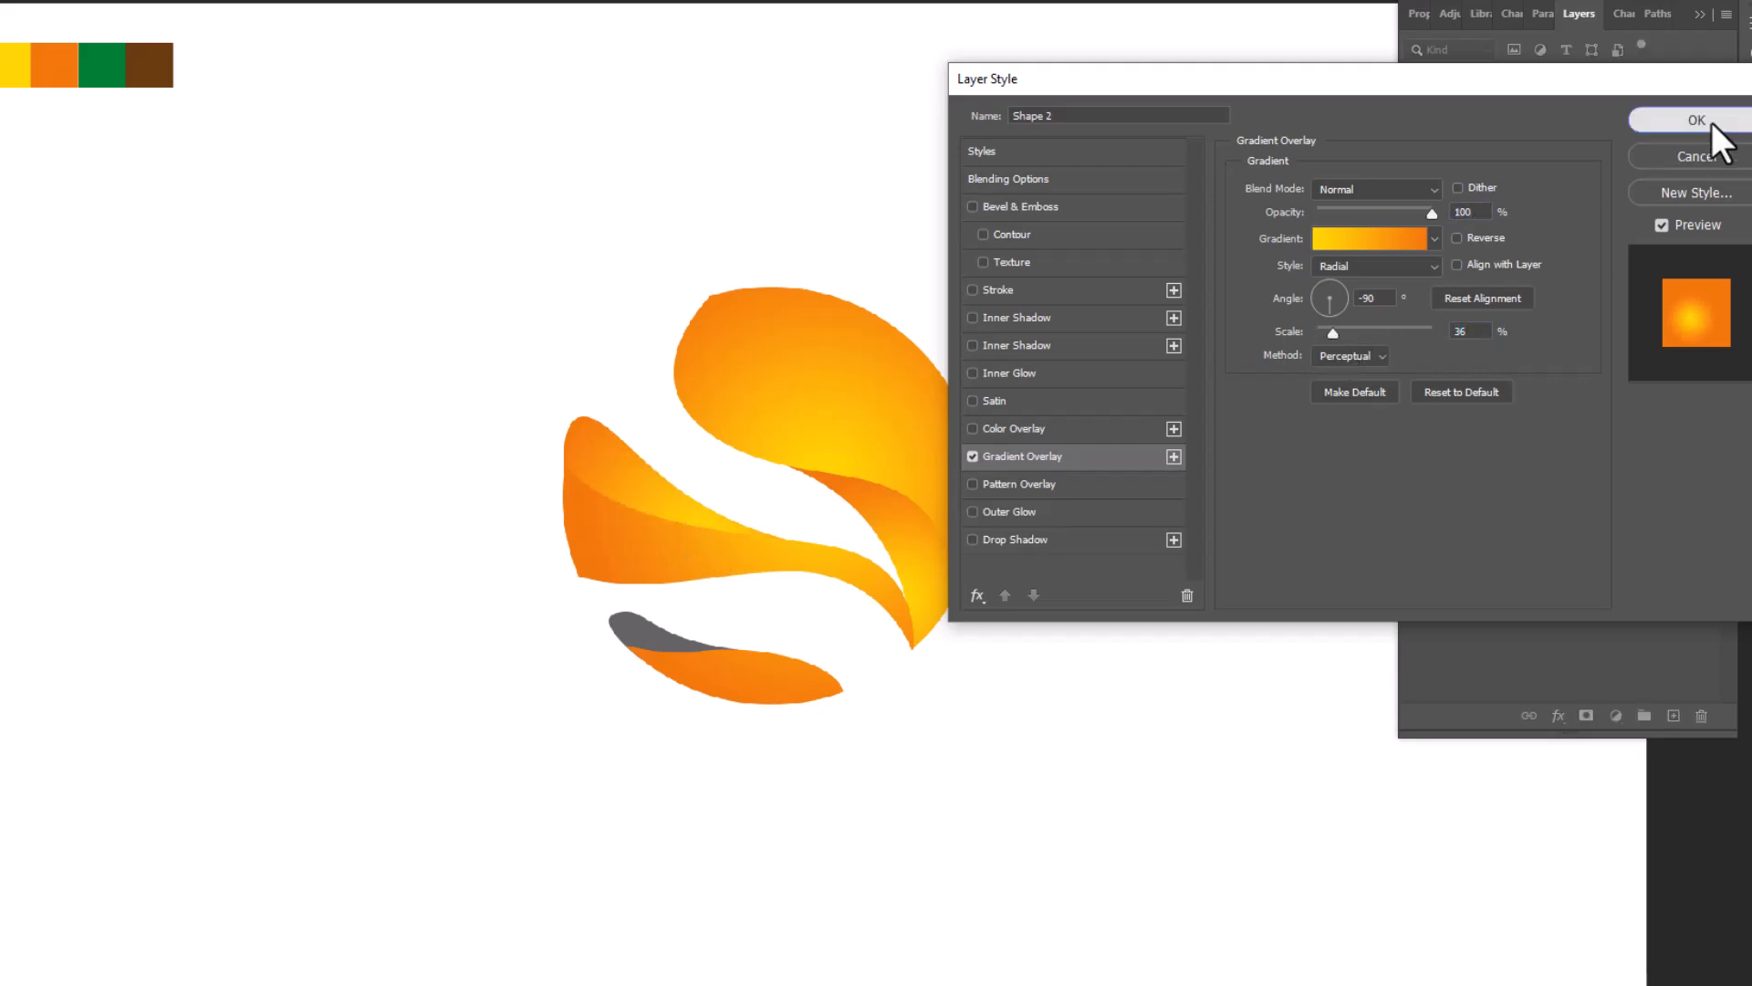
left_click(1696, 119)
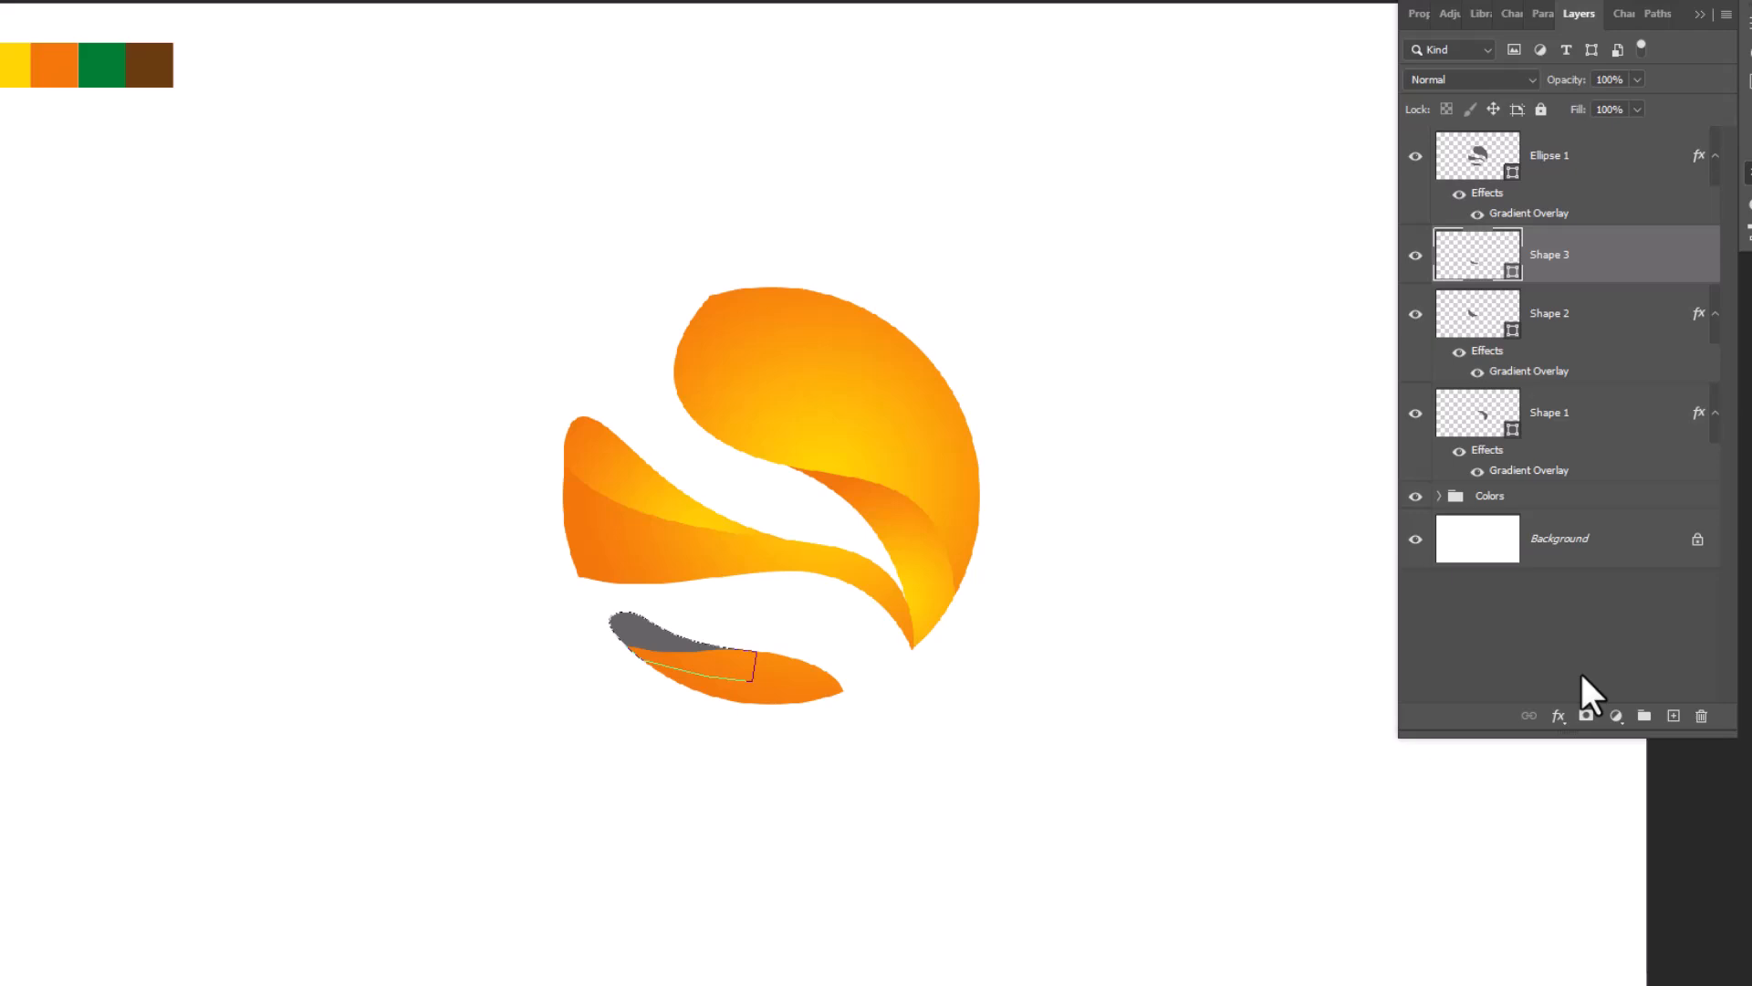
left_click(1556, 716)
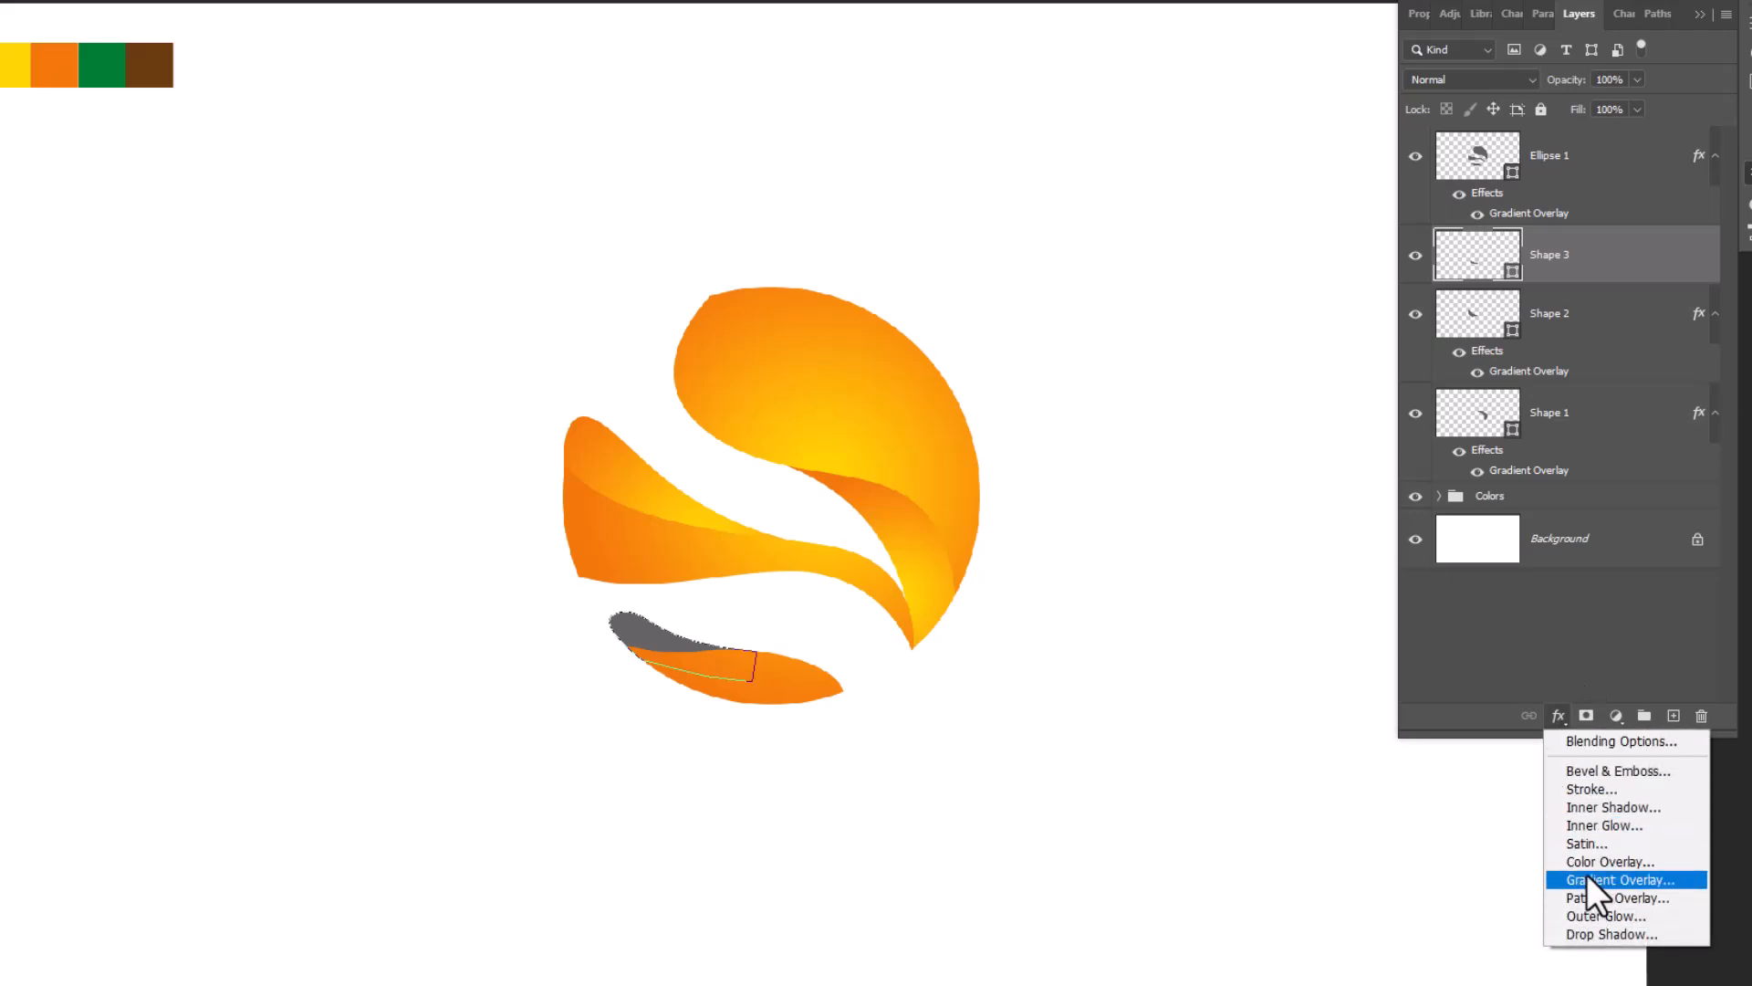
left_click(1617, 880)
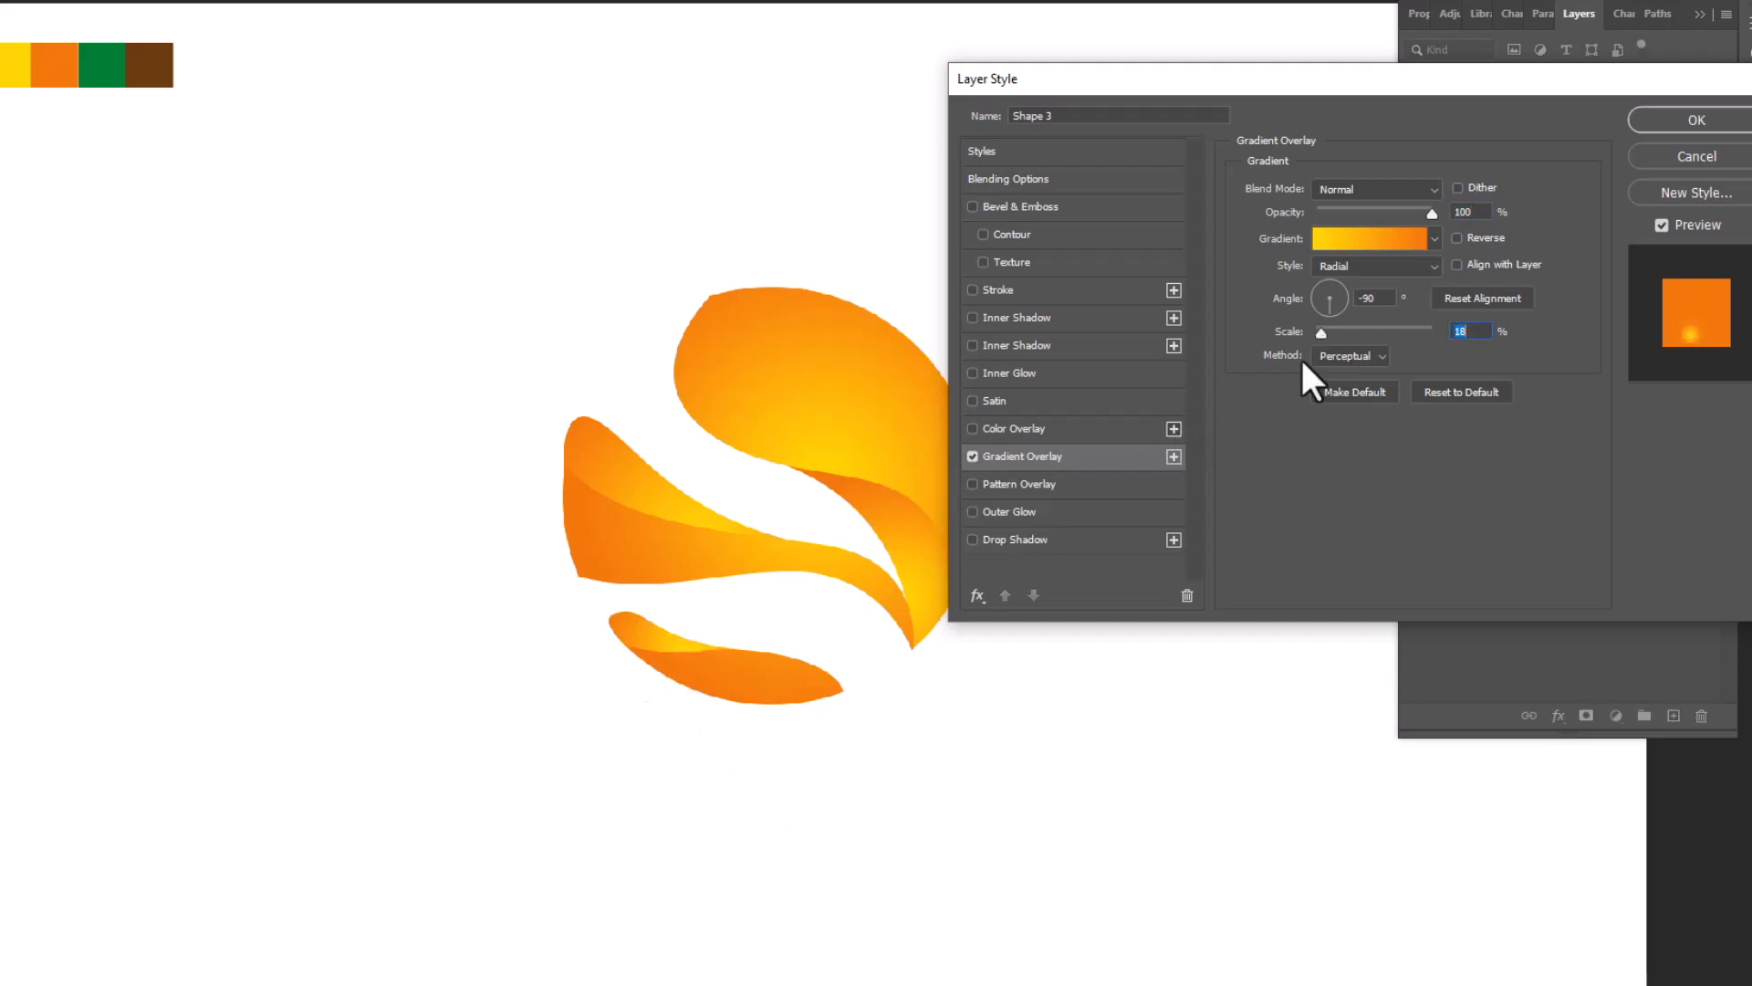
left_click(1696, 120)
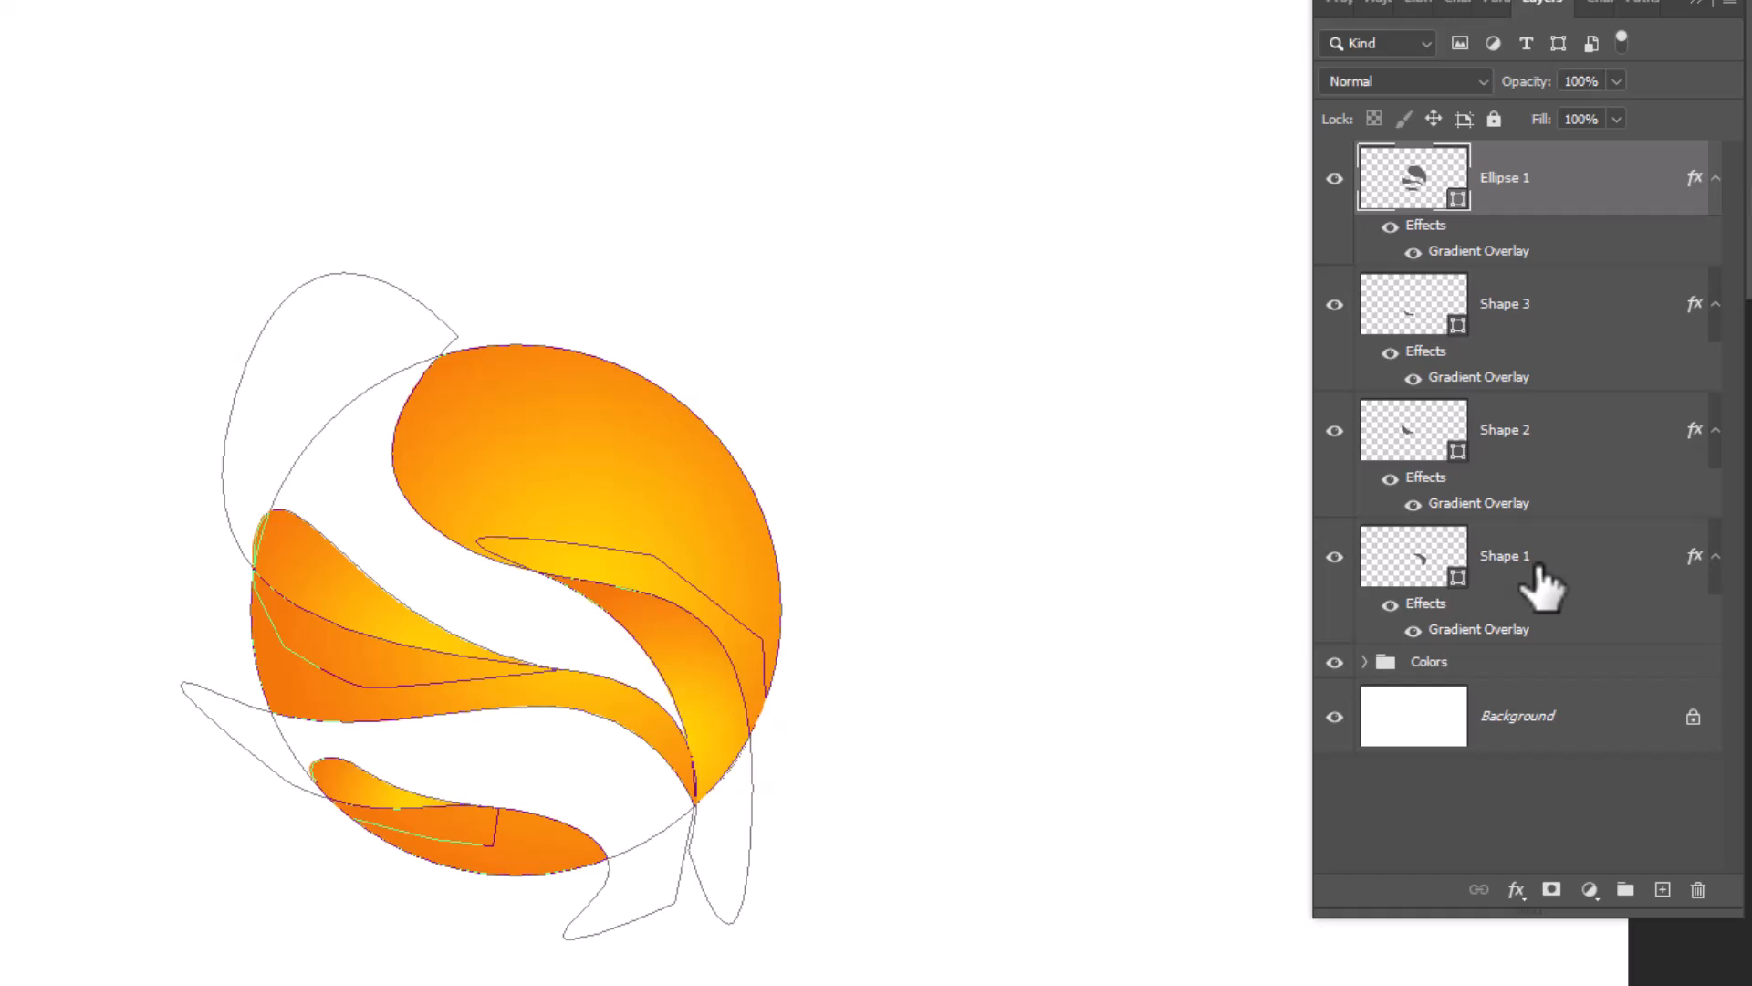
Group Ellipse 1 and Shapes 1–3 with Ctrl+G.
key("ctrl+g")
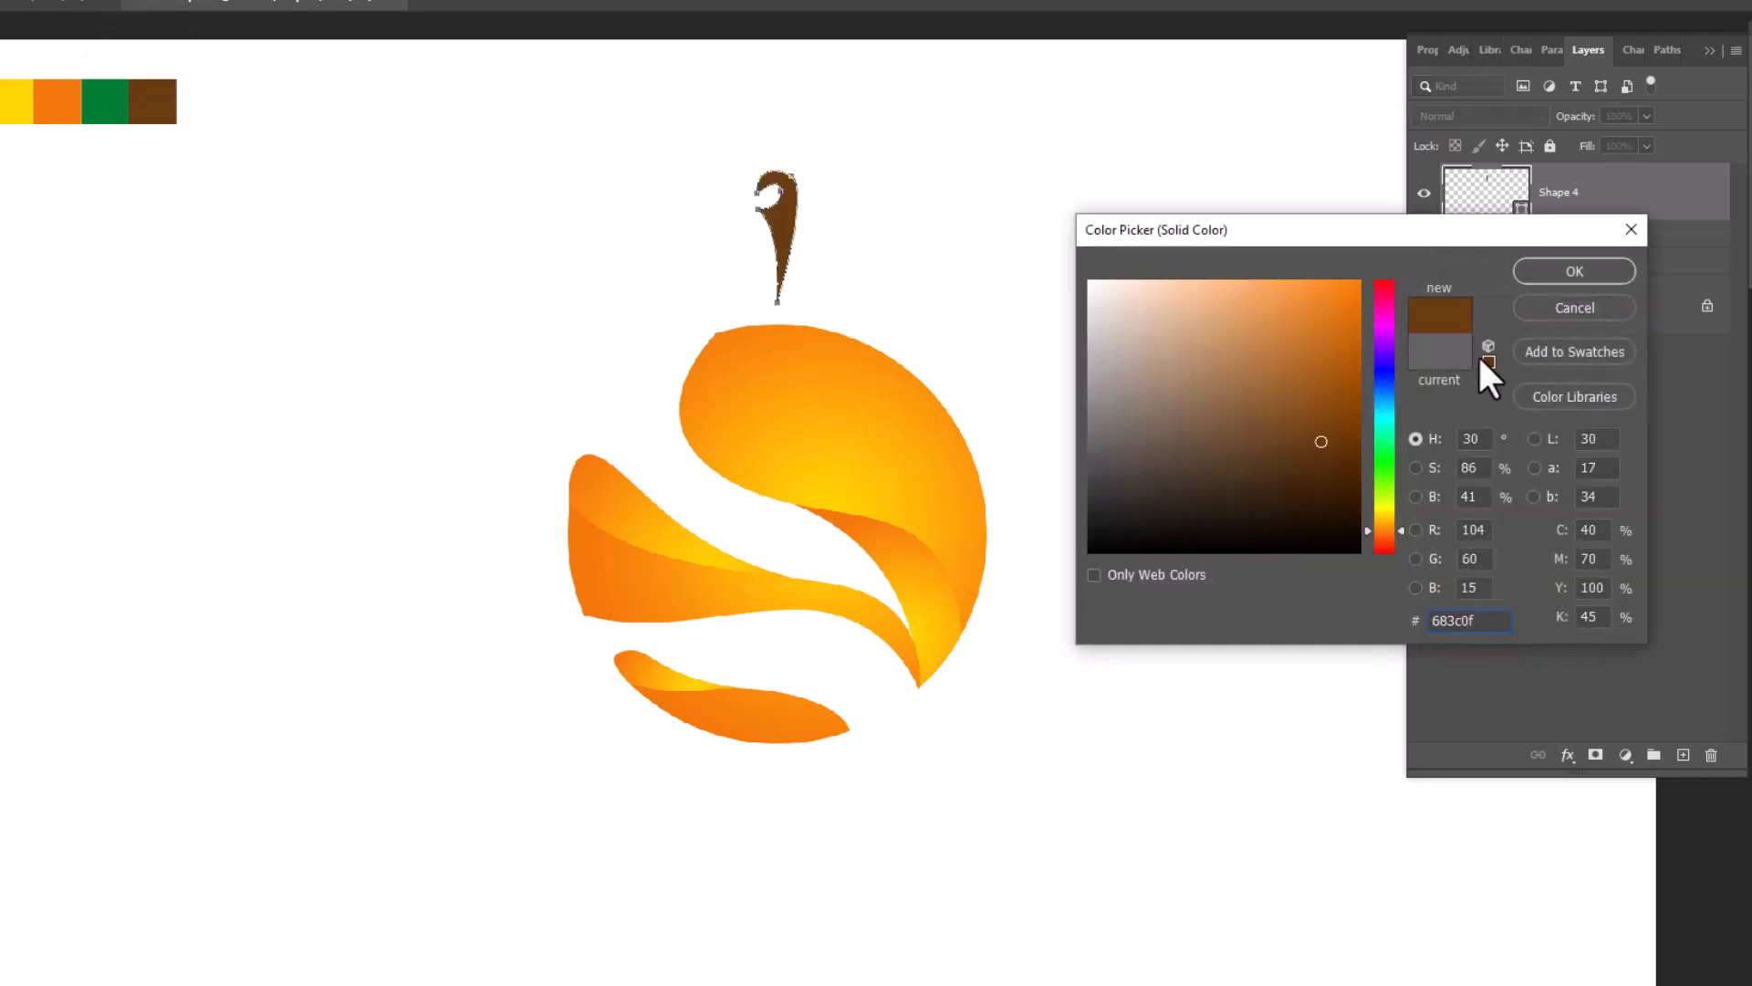
Fill the stem shape with dark brown in the Color Picker.
left_click(1572, 270)
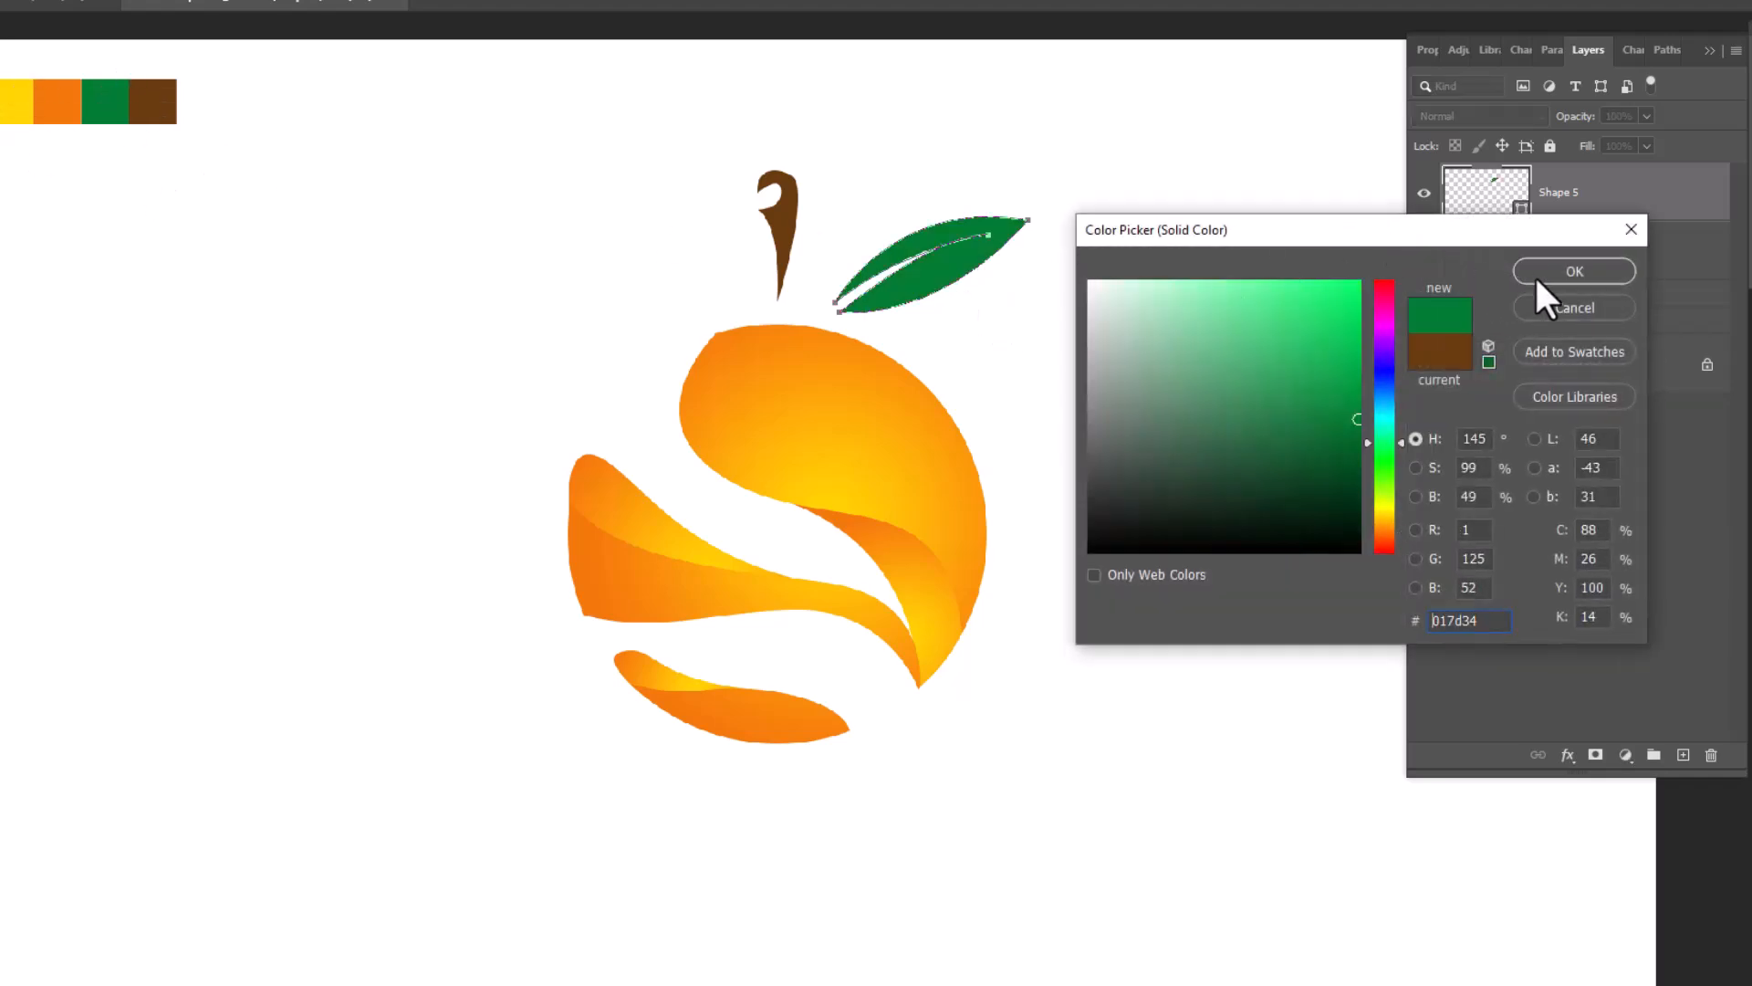
Fill the leaf green, duplicate it, and flip the copy horizontally.
left_click(1572, 270)
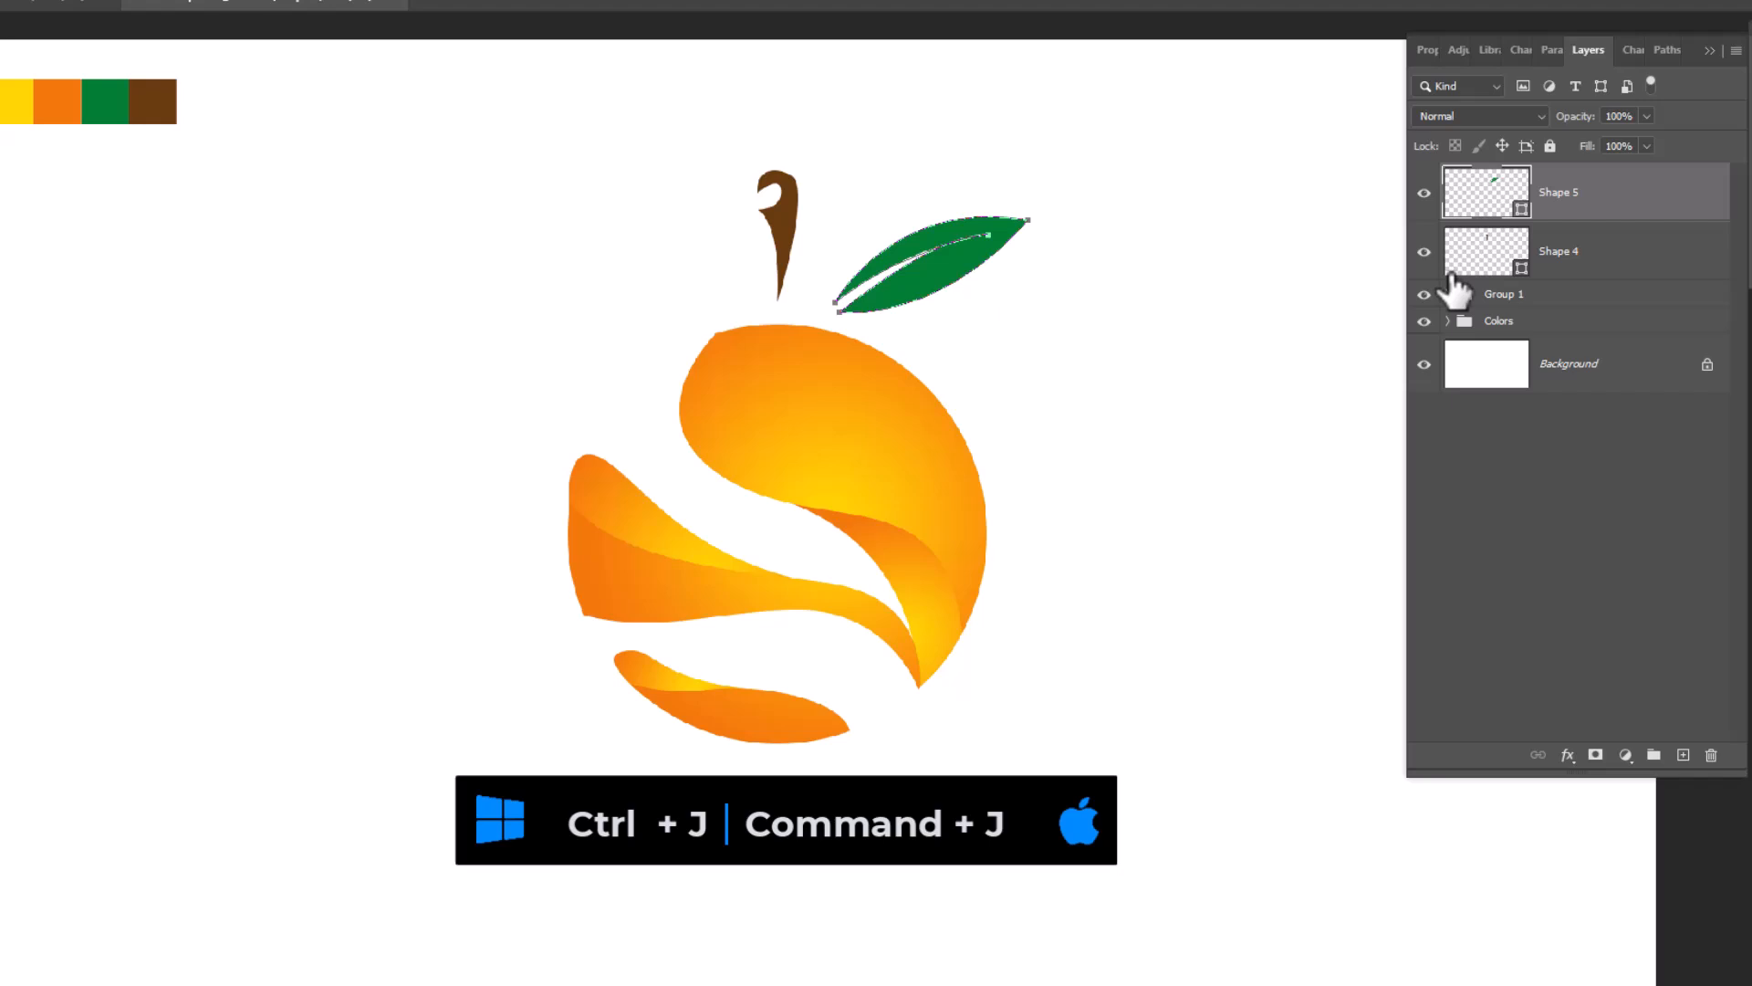
key("ctrl+j")
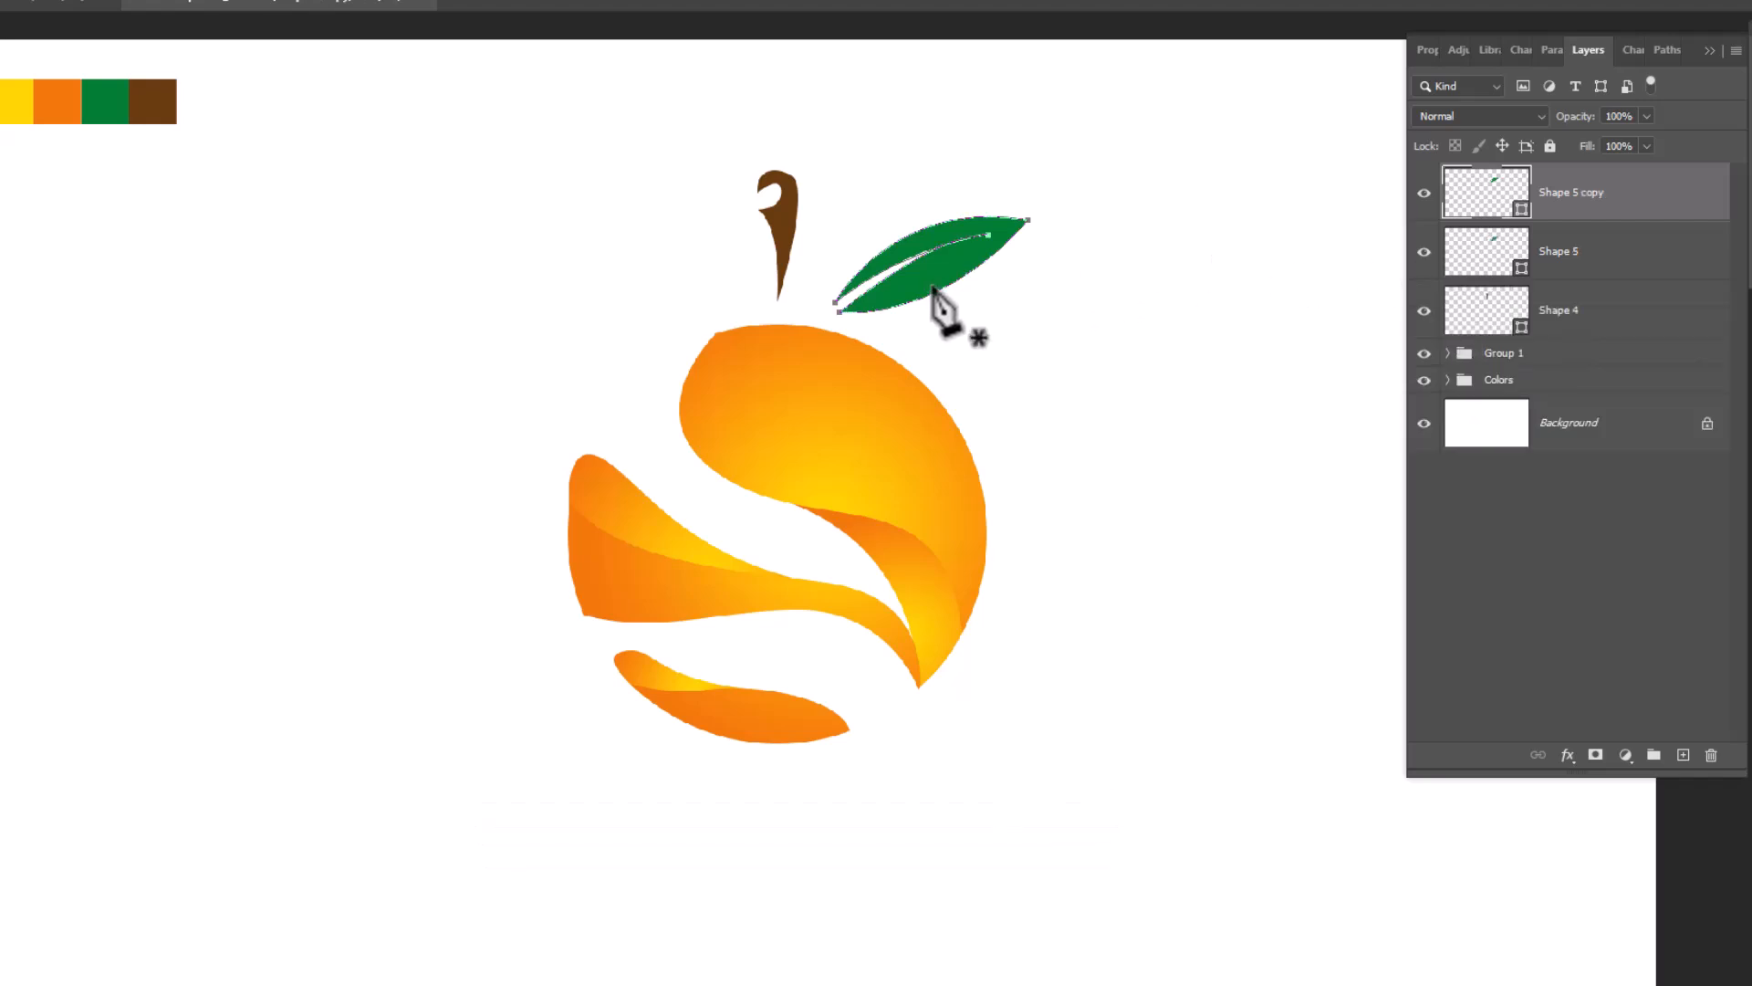
right_click(939, 302)
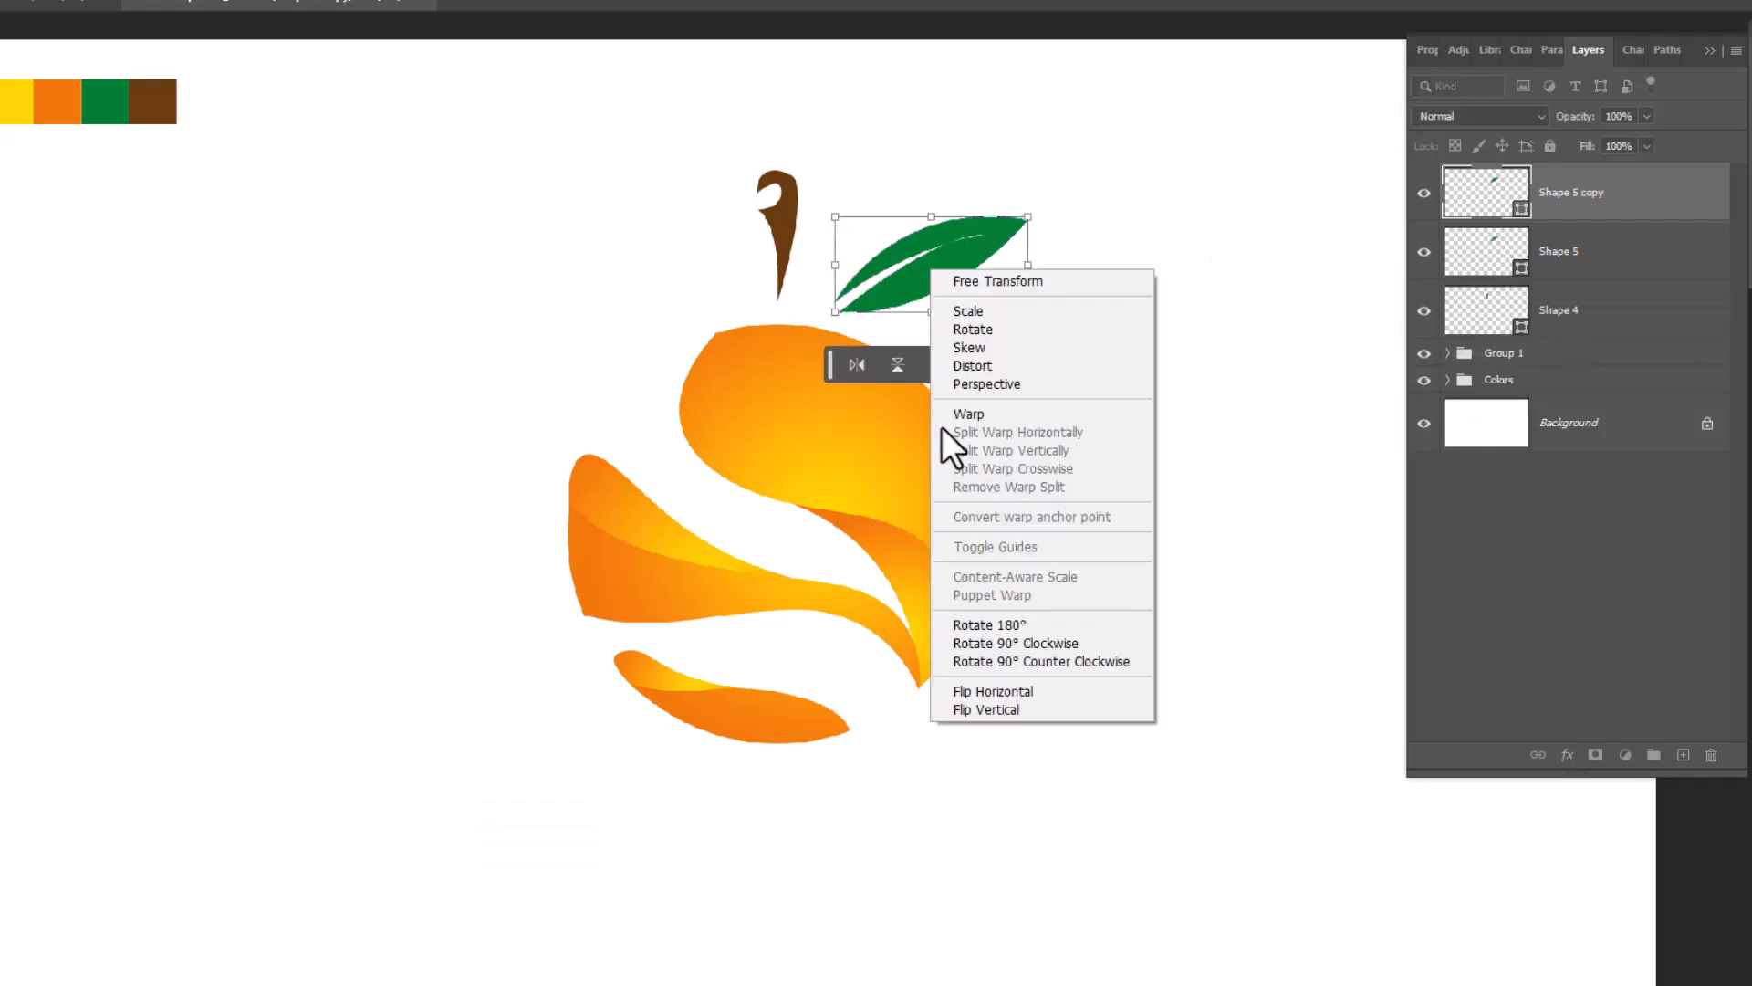
left_click(992, 693)
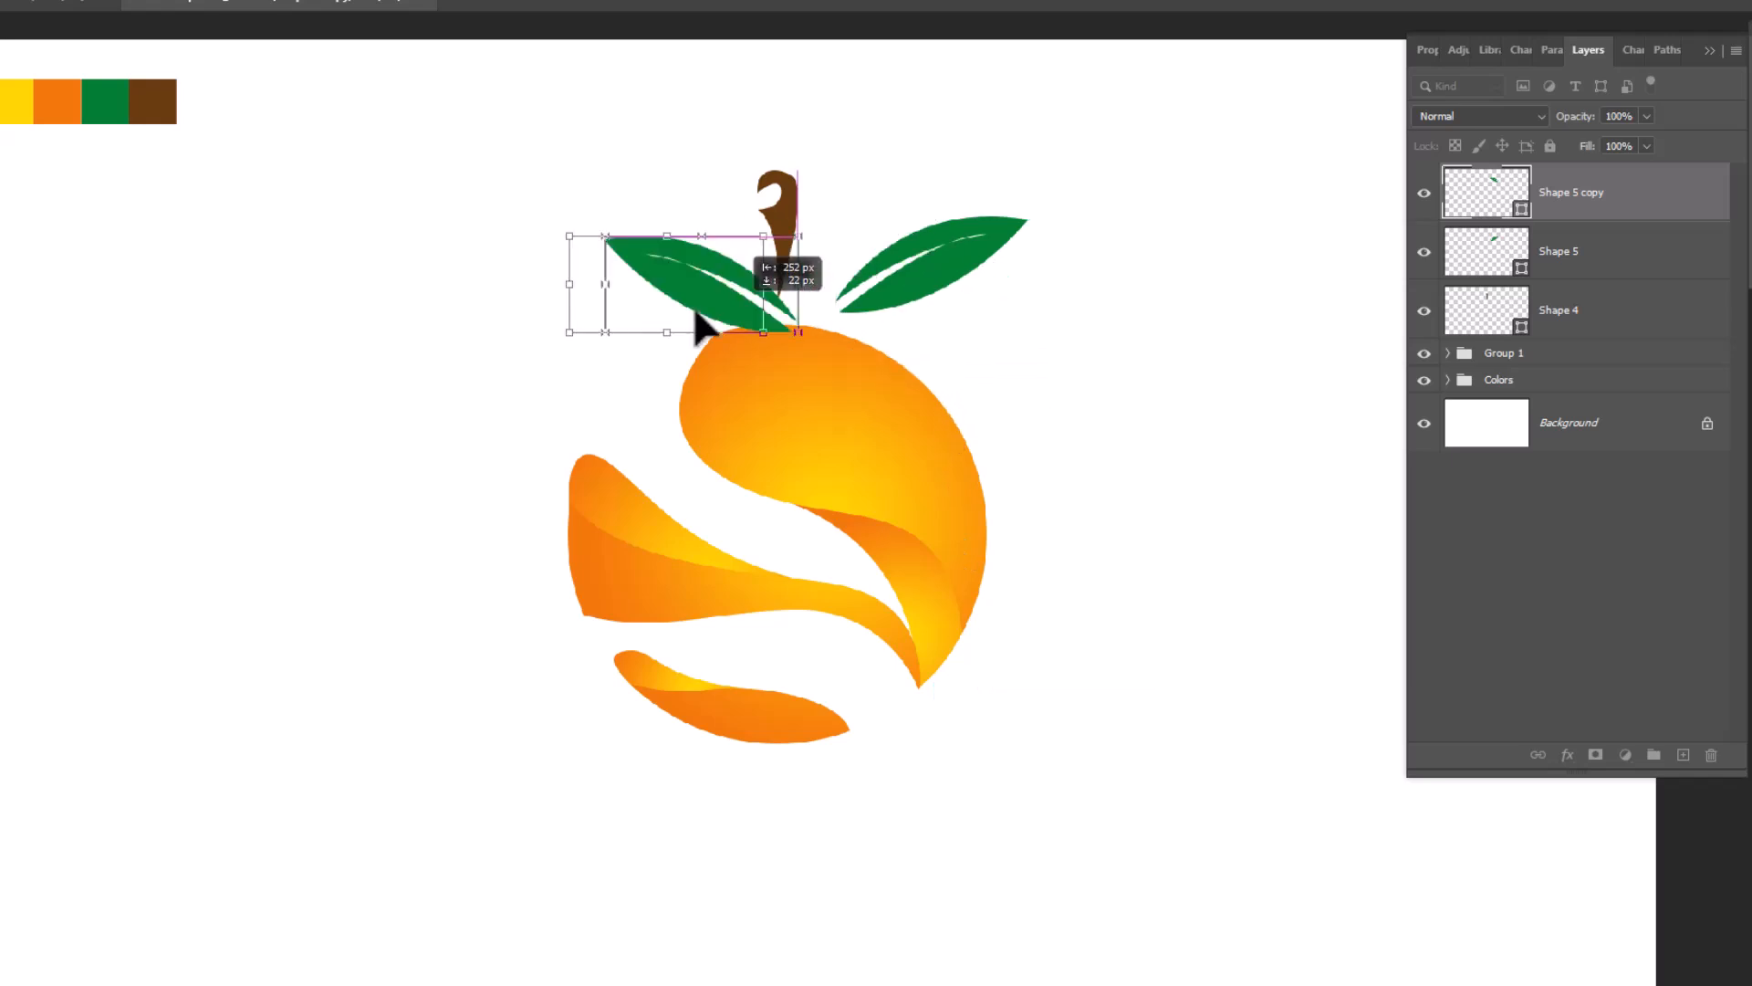